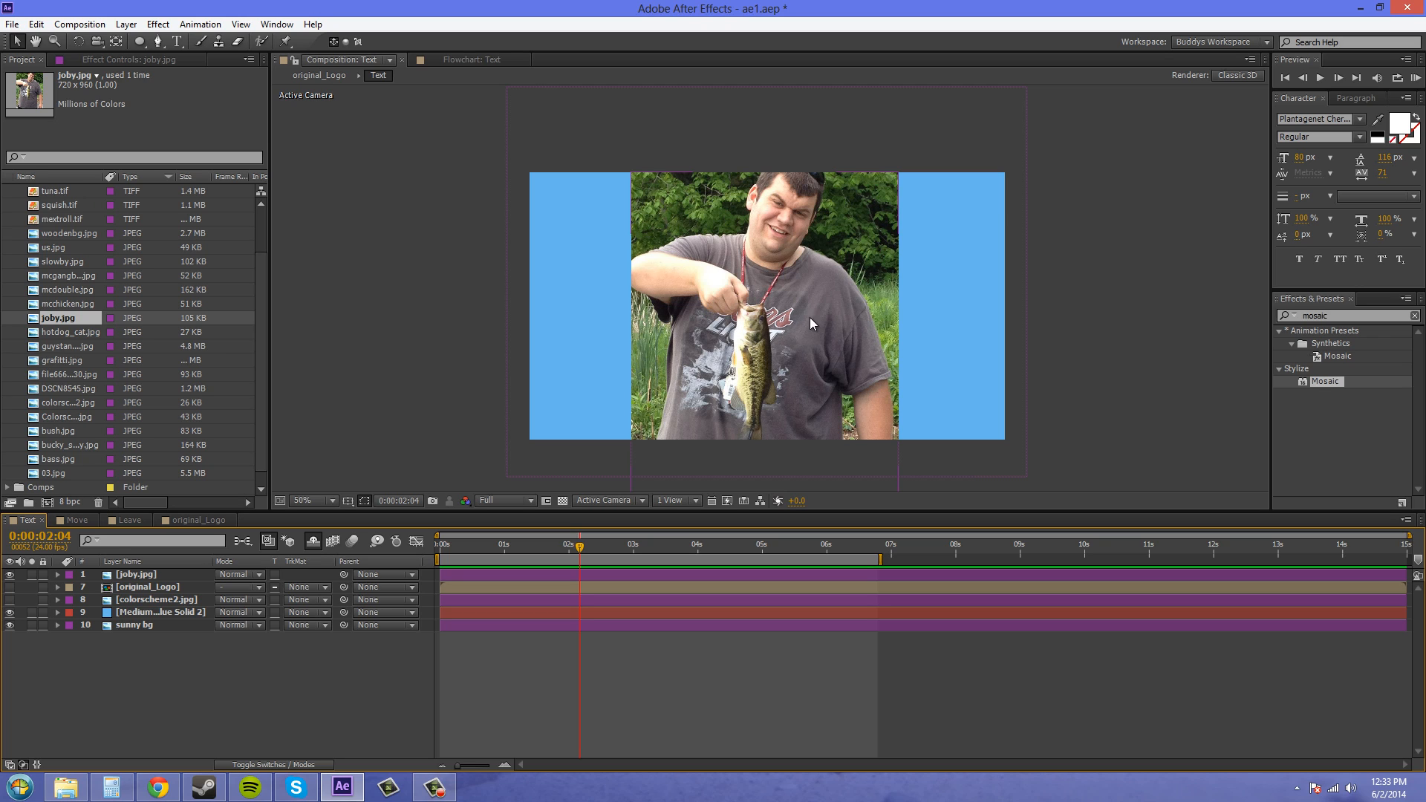
mouse_move(354, 331)
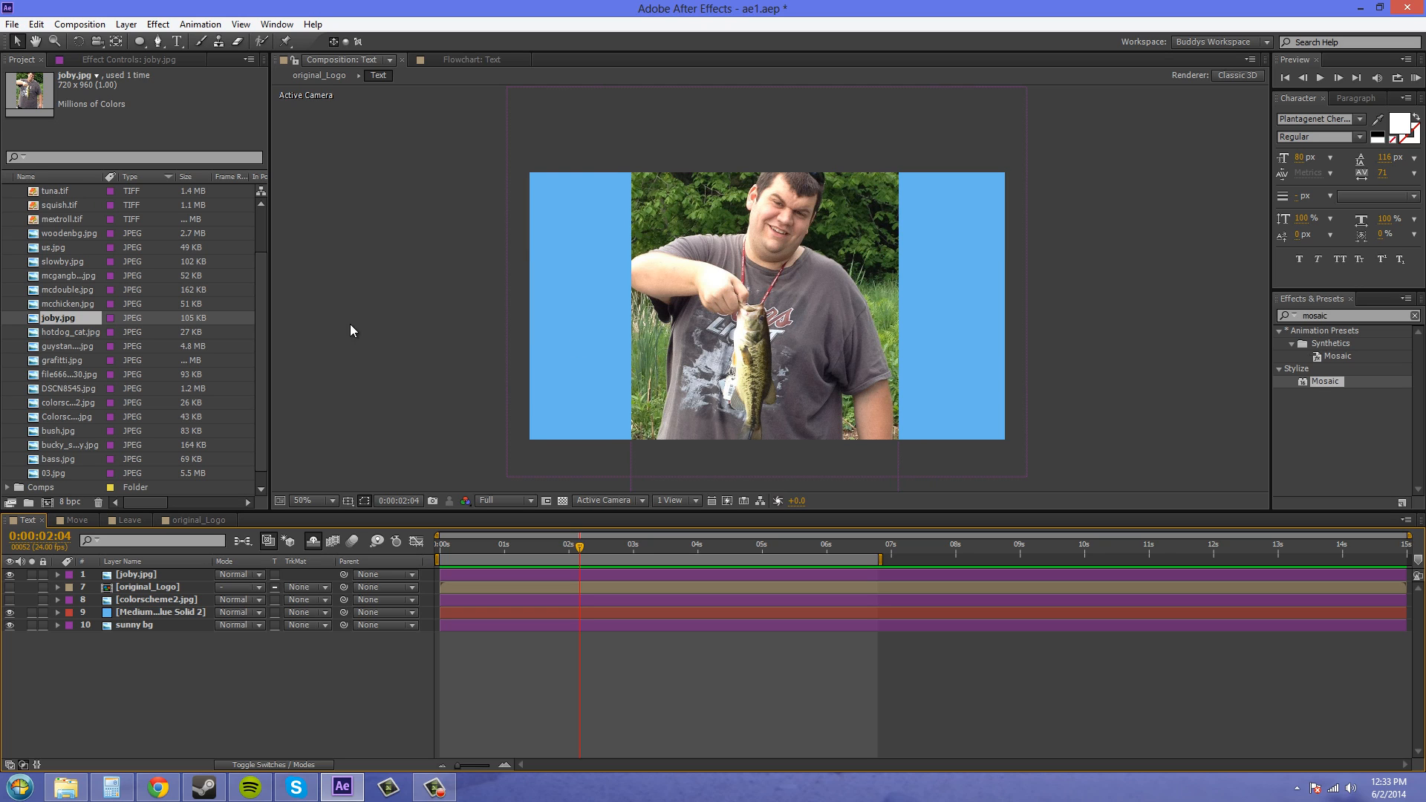
mouse_move(339, 330)
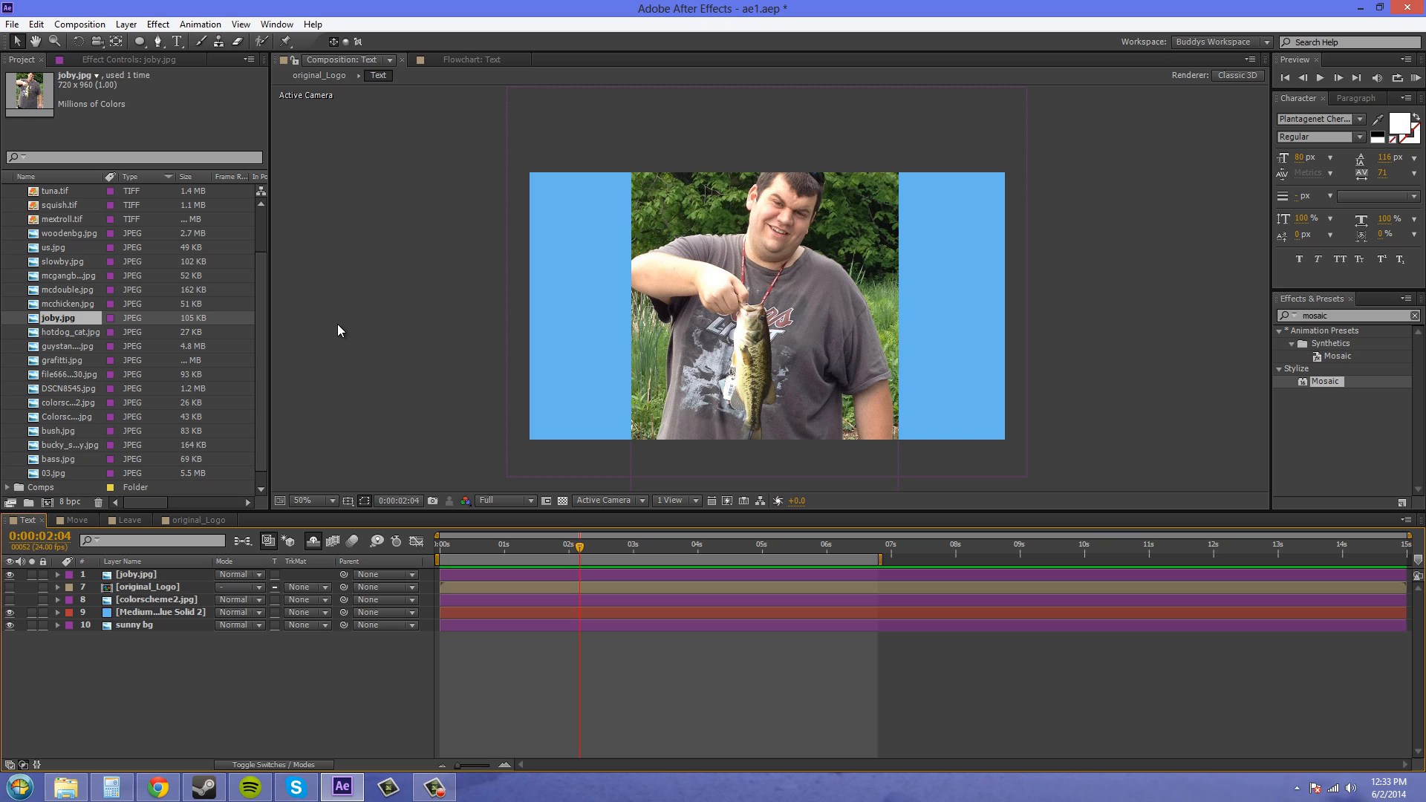
mouse_move(1135, 389)
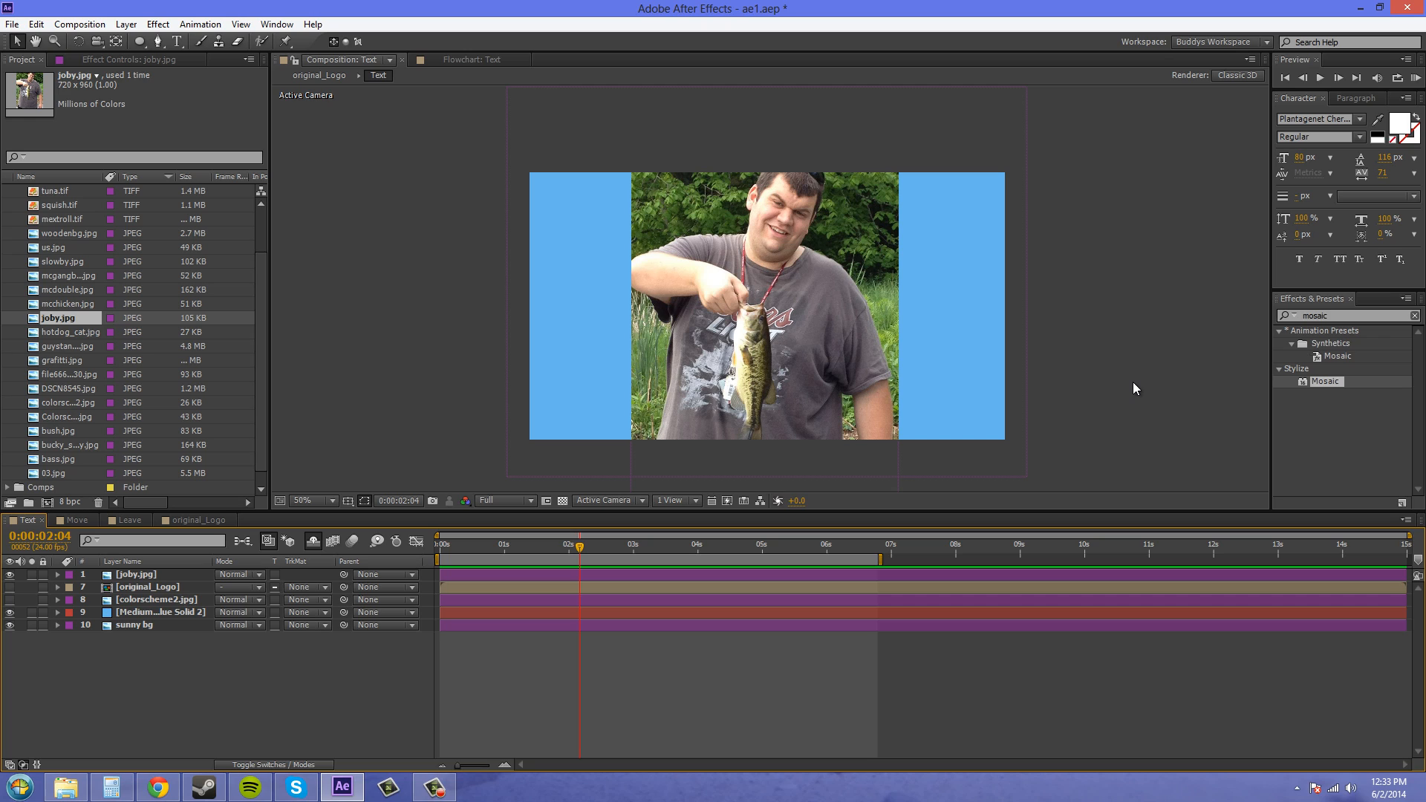
mouse_move(1102, 502)
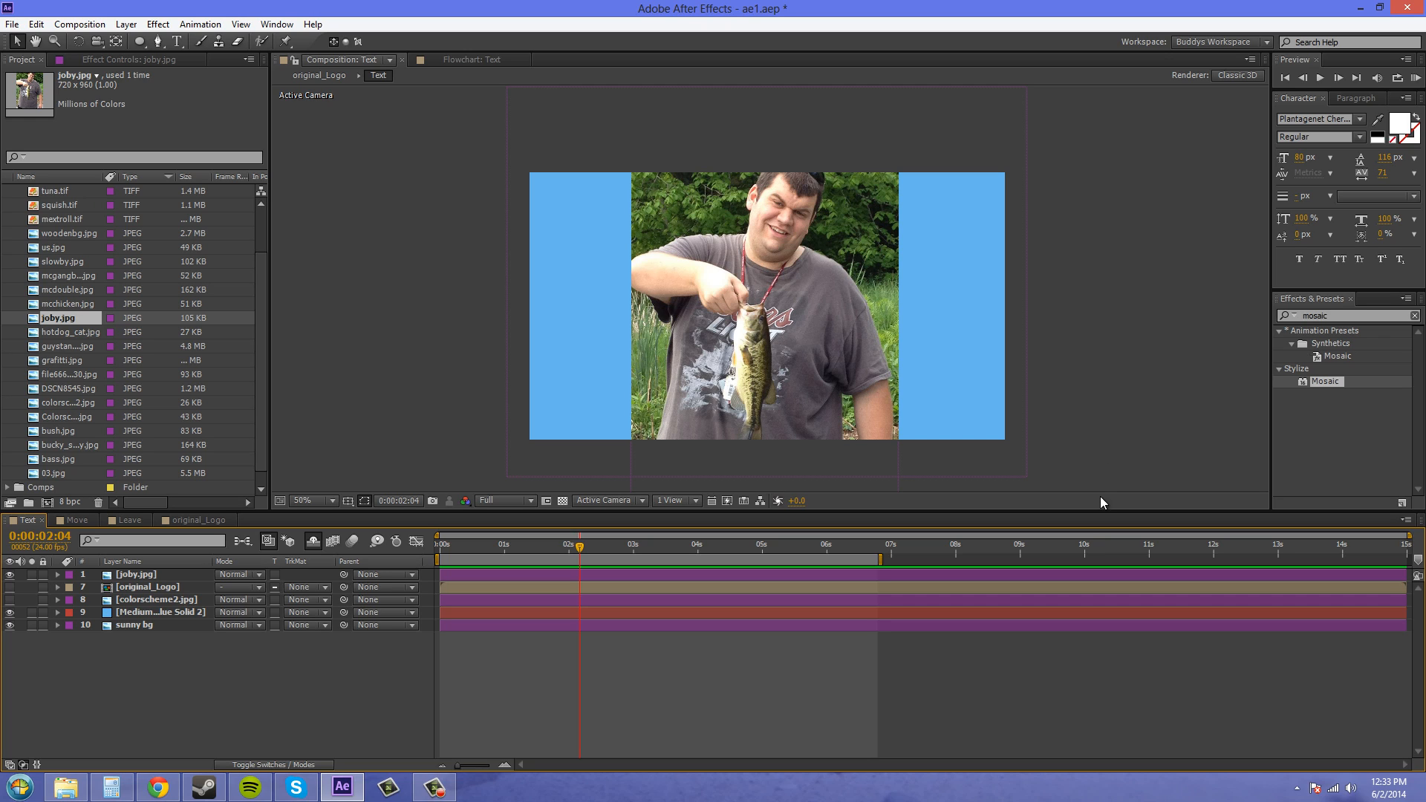
mouse_move(1121, 411)
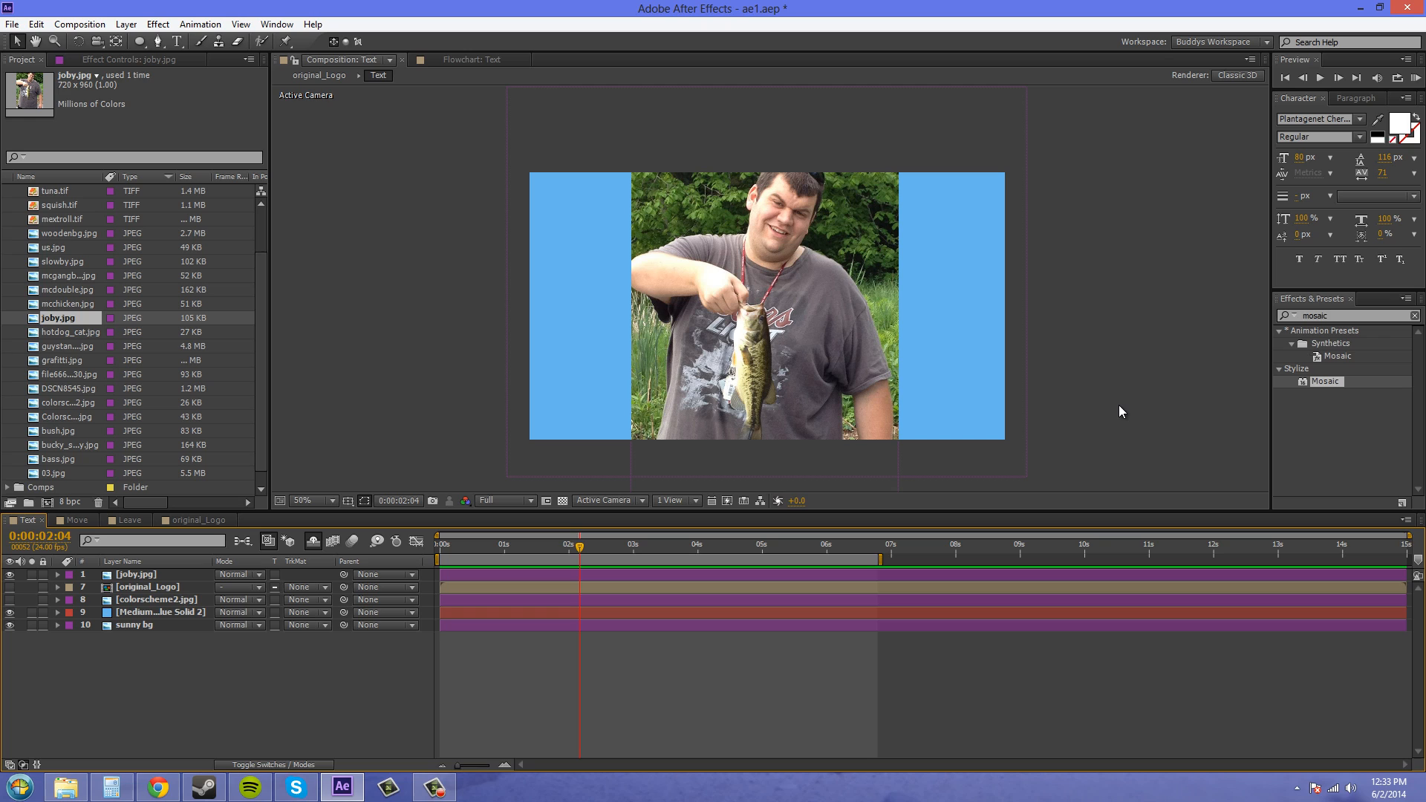
mouse_move(1306, 427)
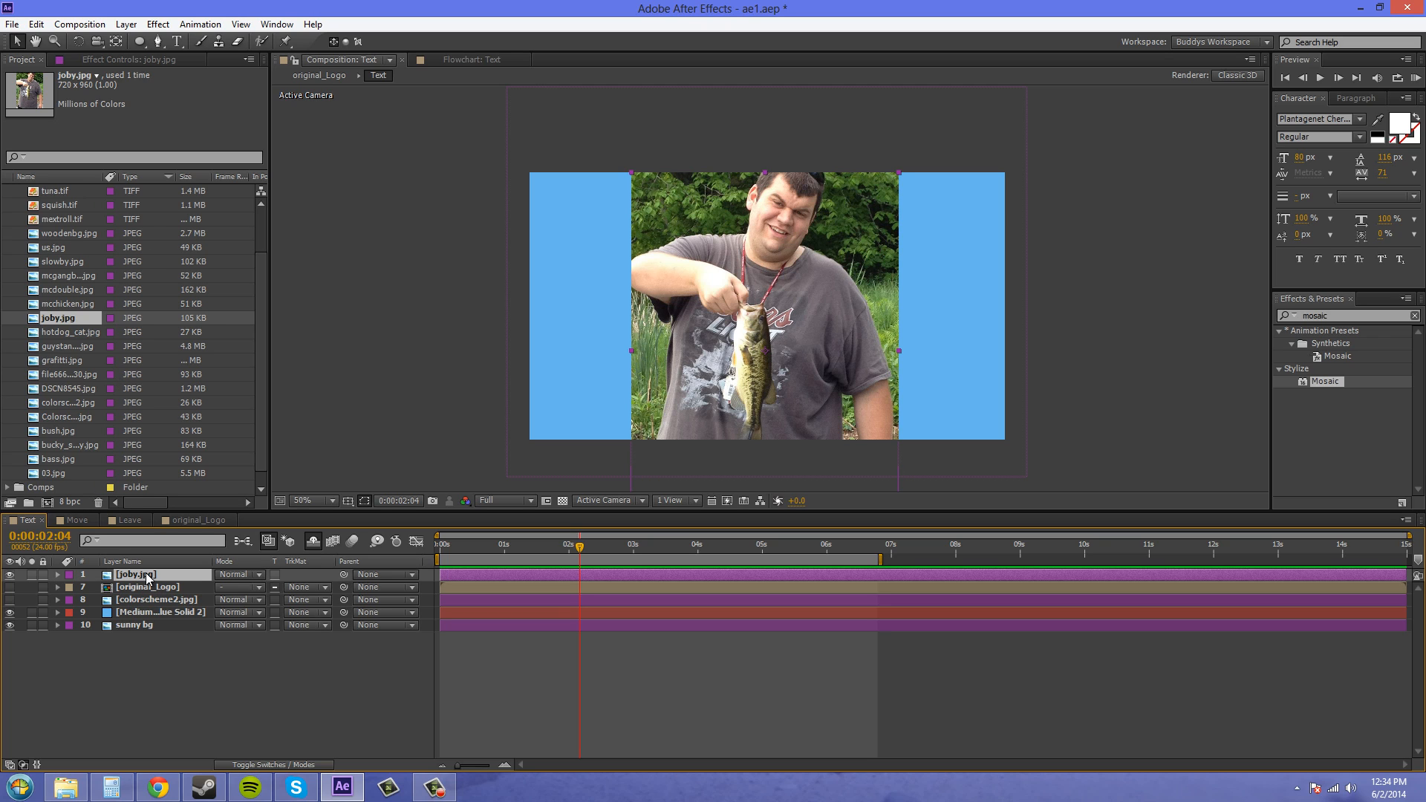
mouse_move(734, 330)
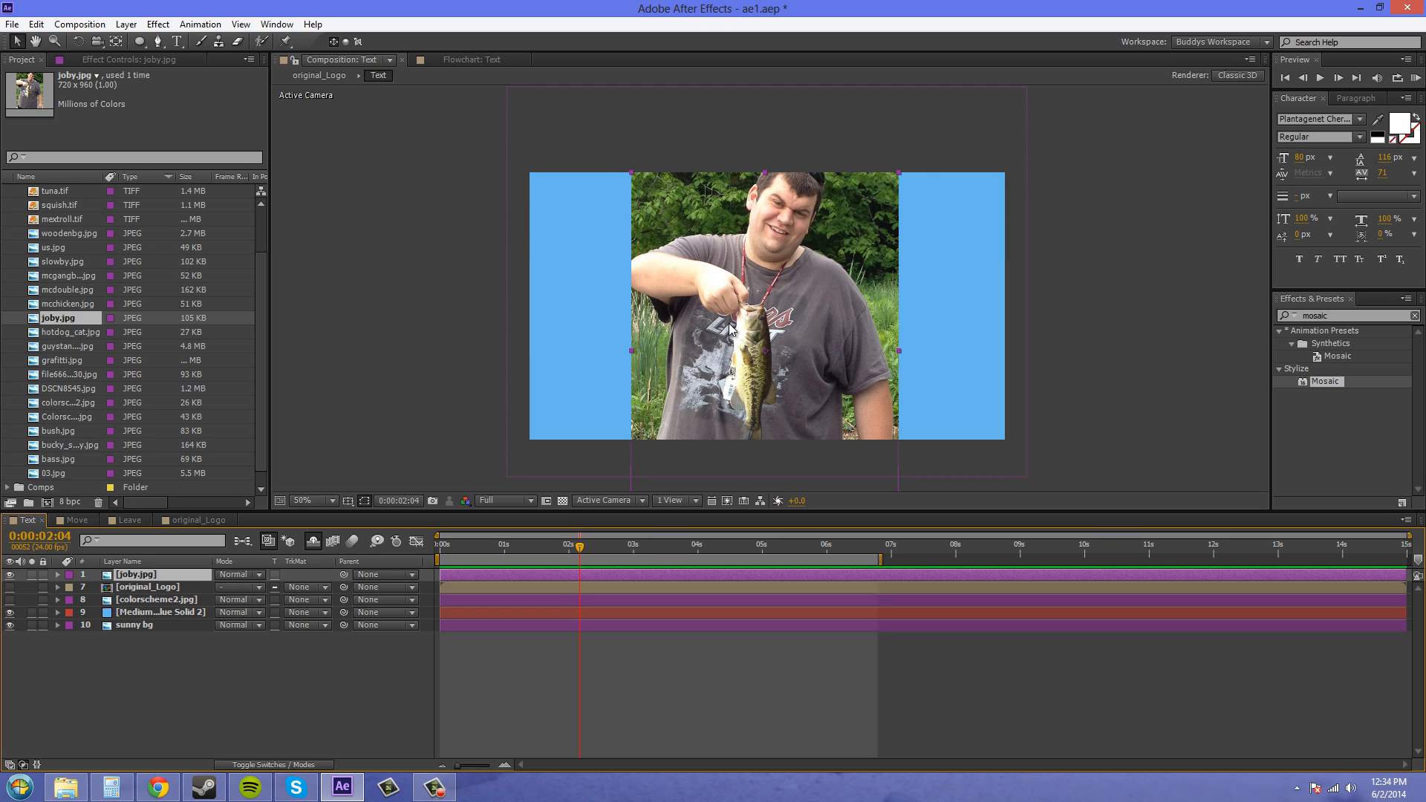
mouse_move(537, 356)
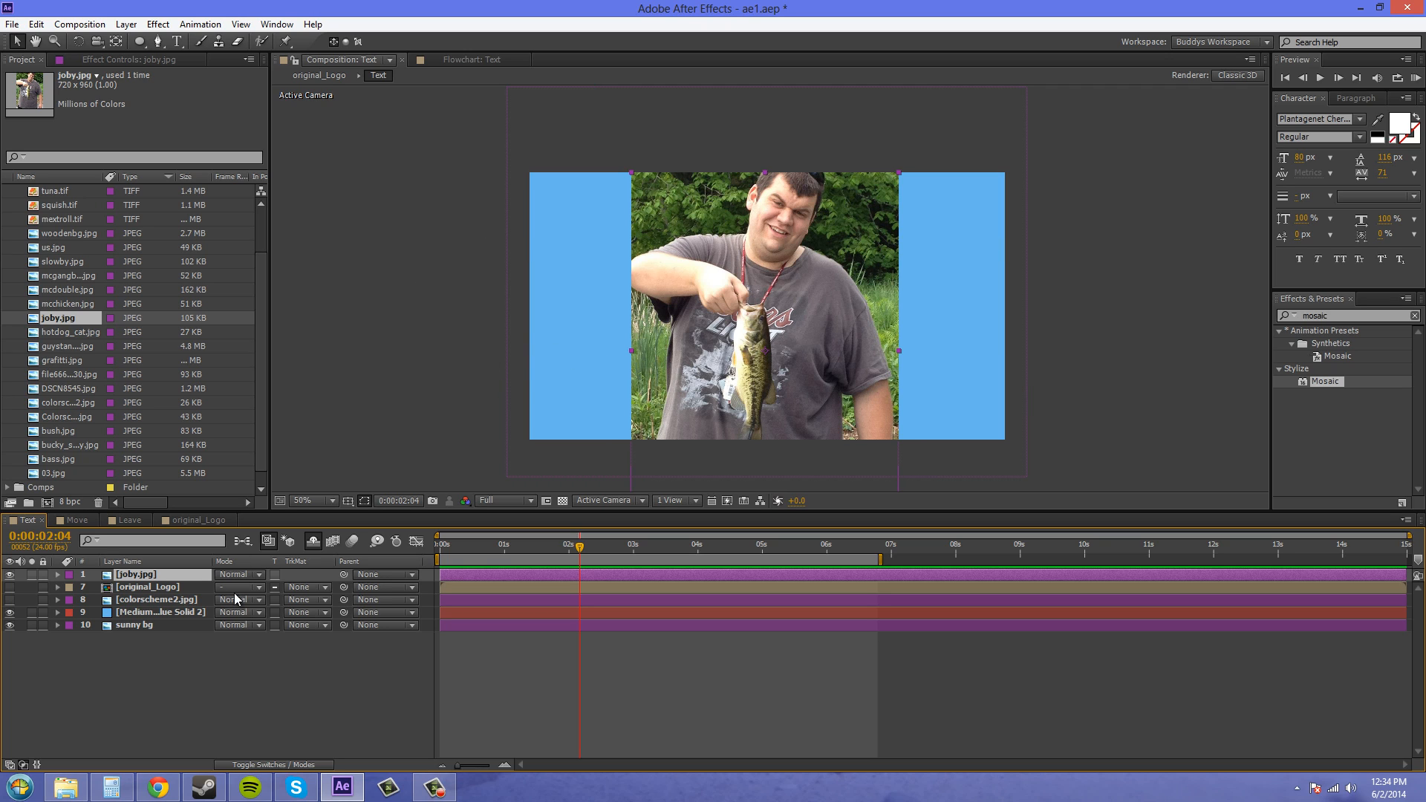
mouse_move(426, 382)
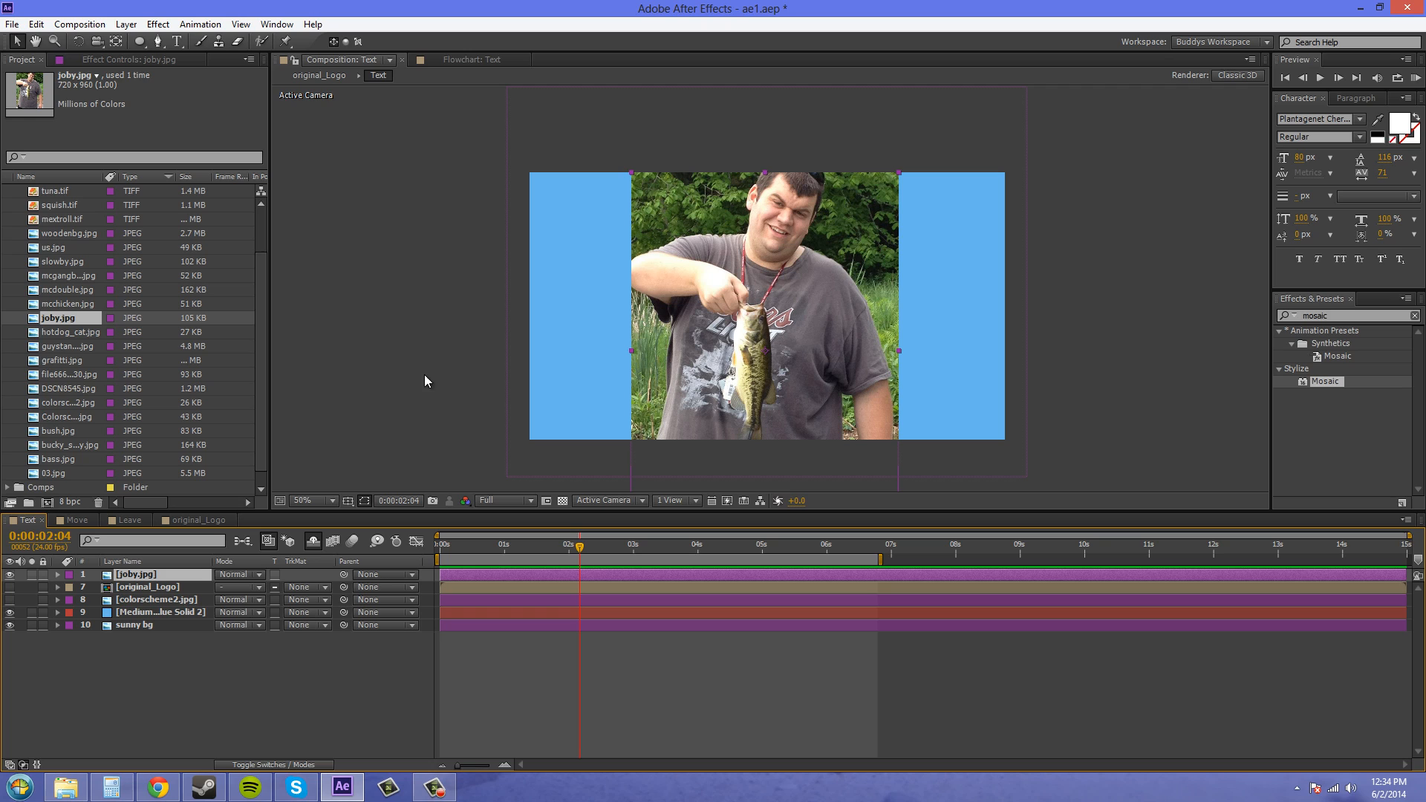
mouse_move(403, 369)
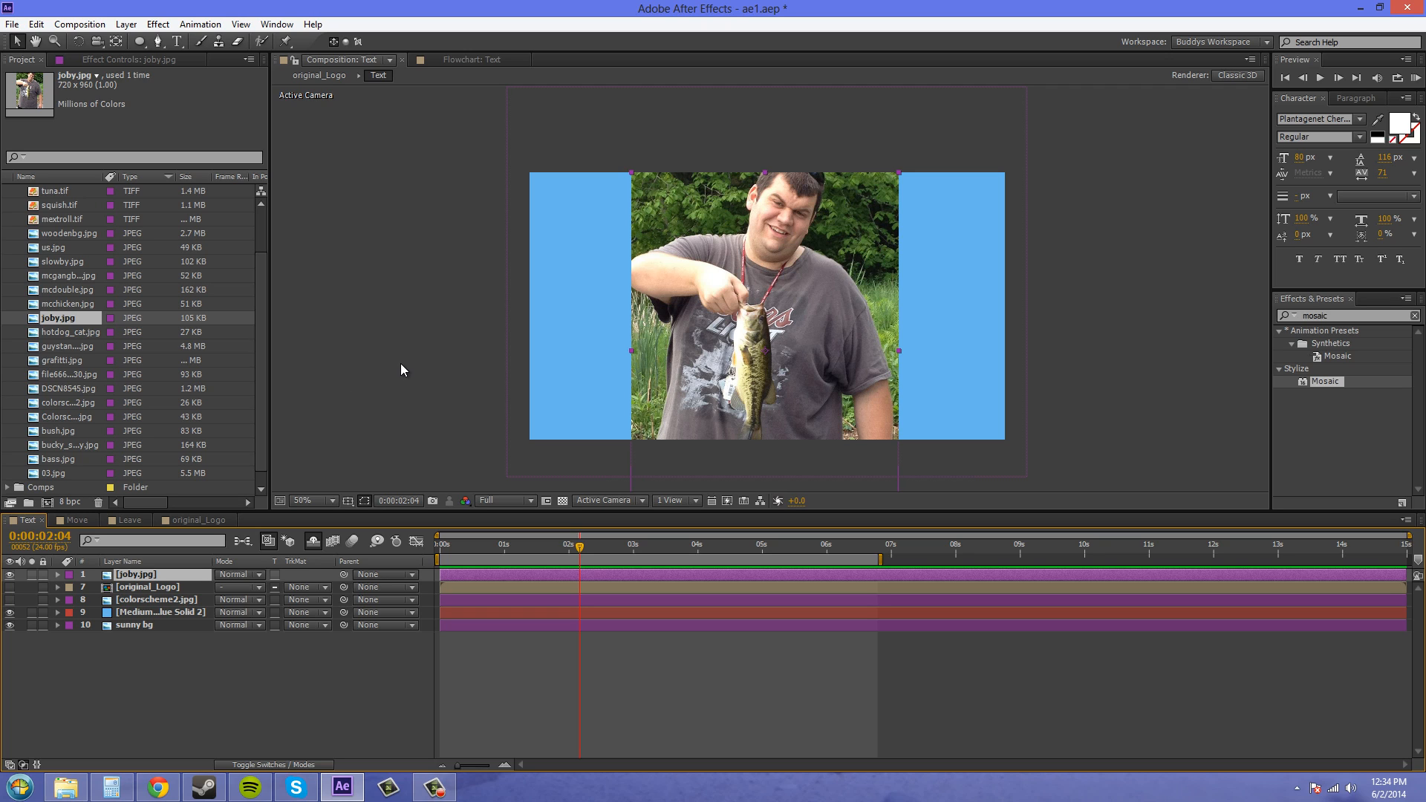
mouse_move(811, 259)
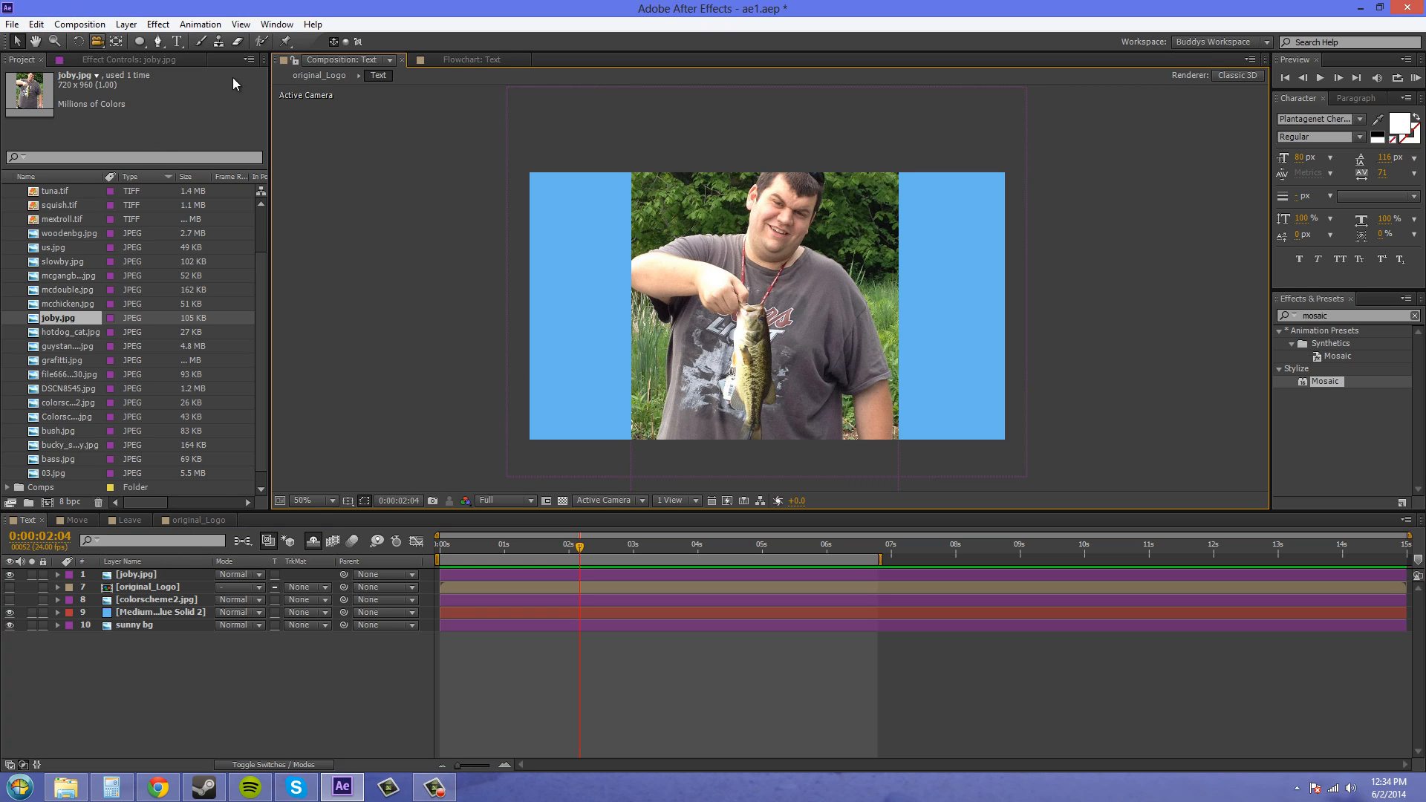
mouse_move(420, 204)
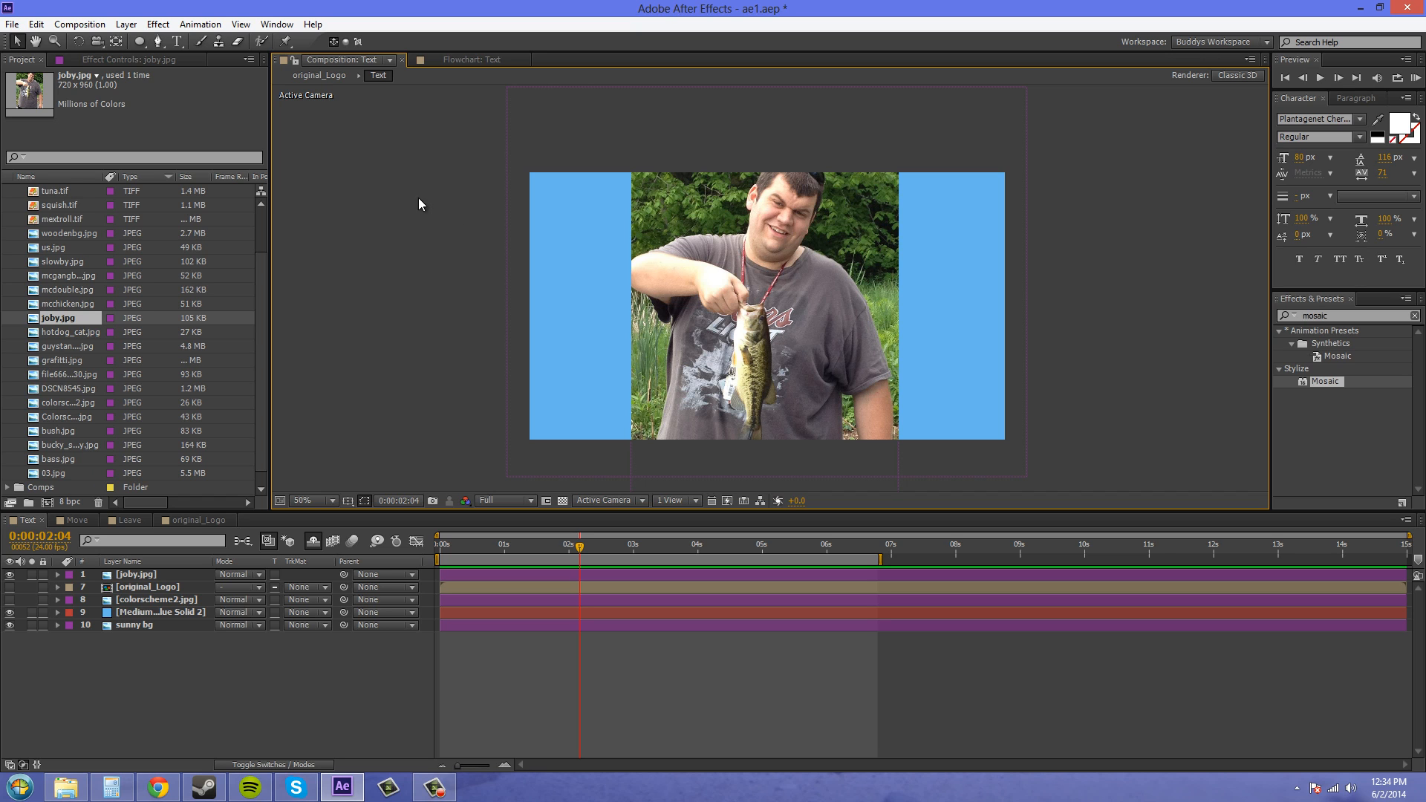
Add a new adjustment layer above the fish photo via Layer > New.
left_click(164, 22)
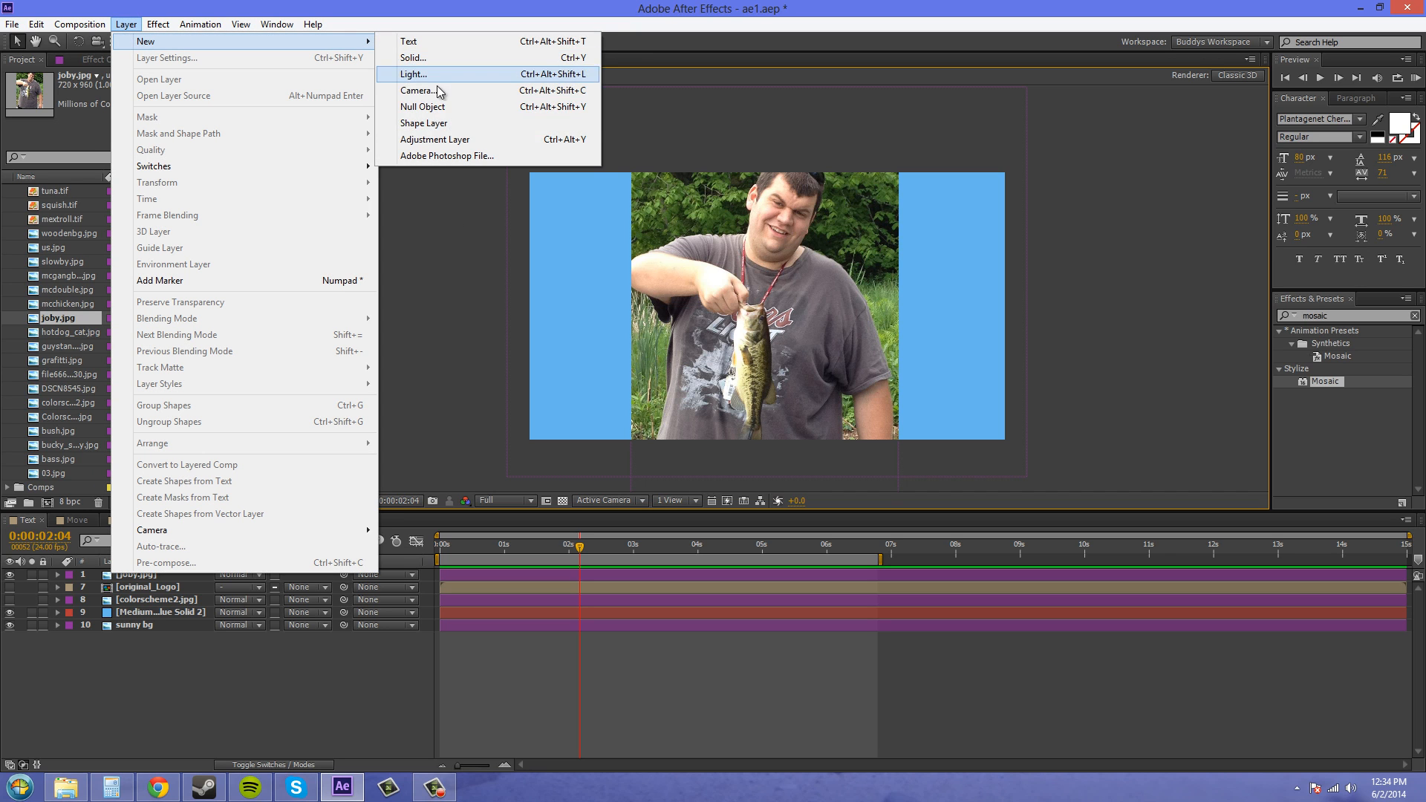
left_click(434, 140)
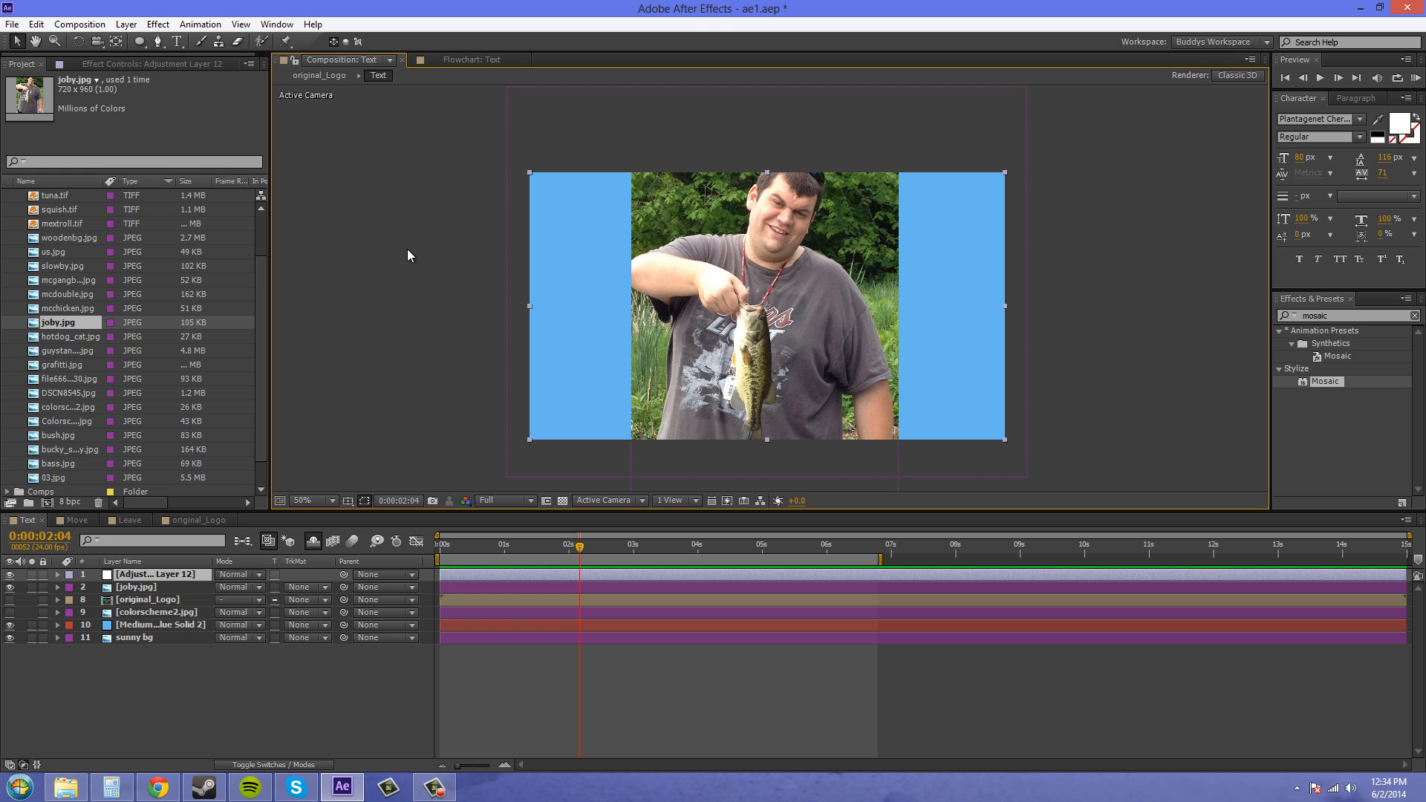
mouse_move(357, 202)
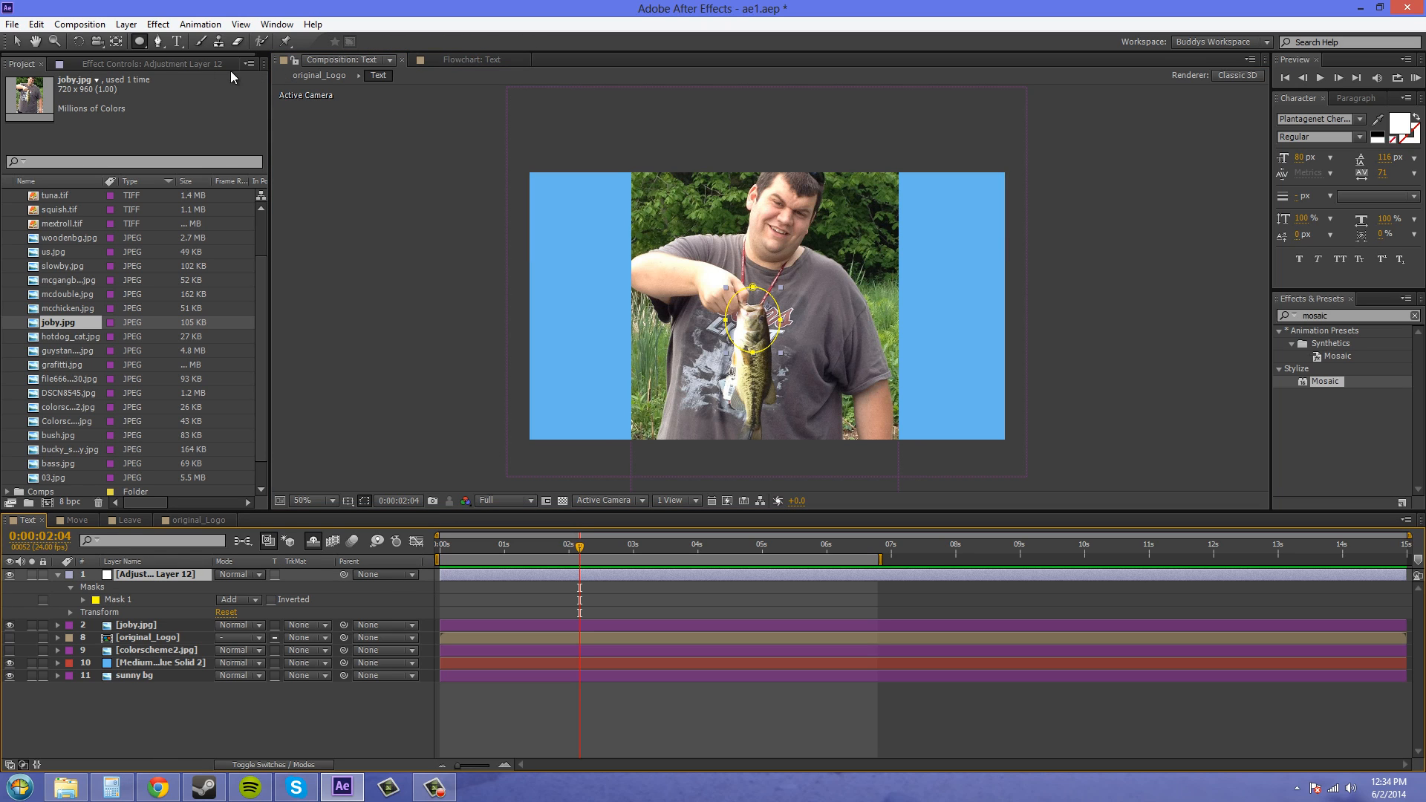
mouse_move(137, 43)
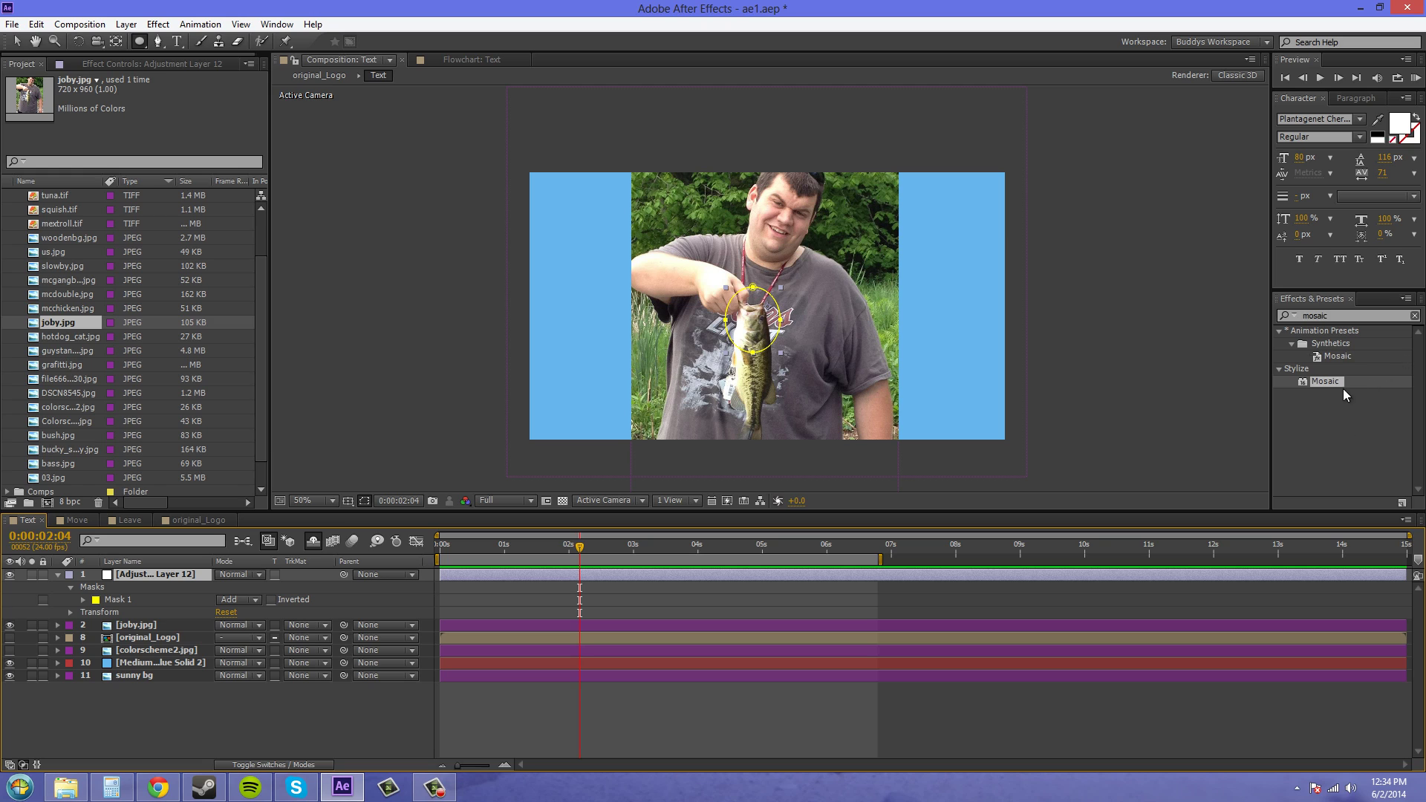
Apply the Mosaic effect to the masked adjustment layer, pixelating the fish's head.
left_click(1415, 315)
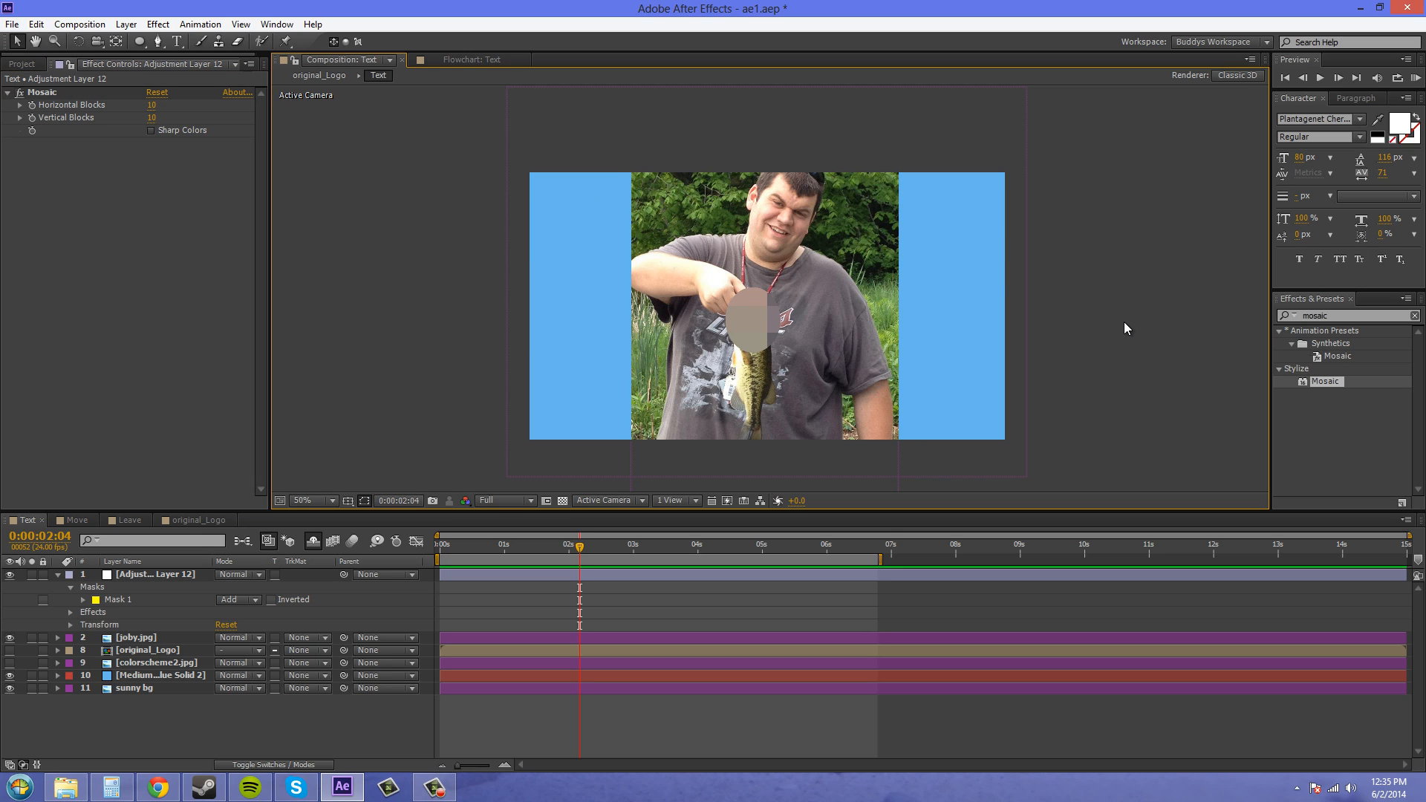
mouse_move(169, 116)
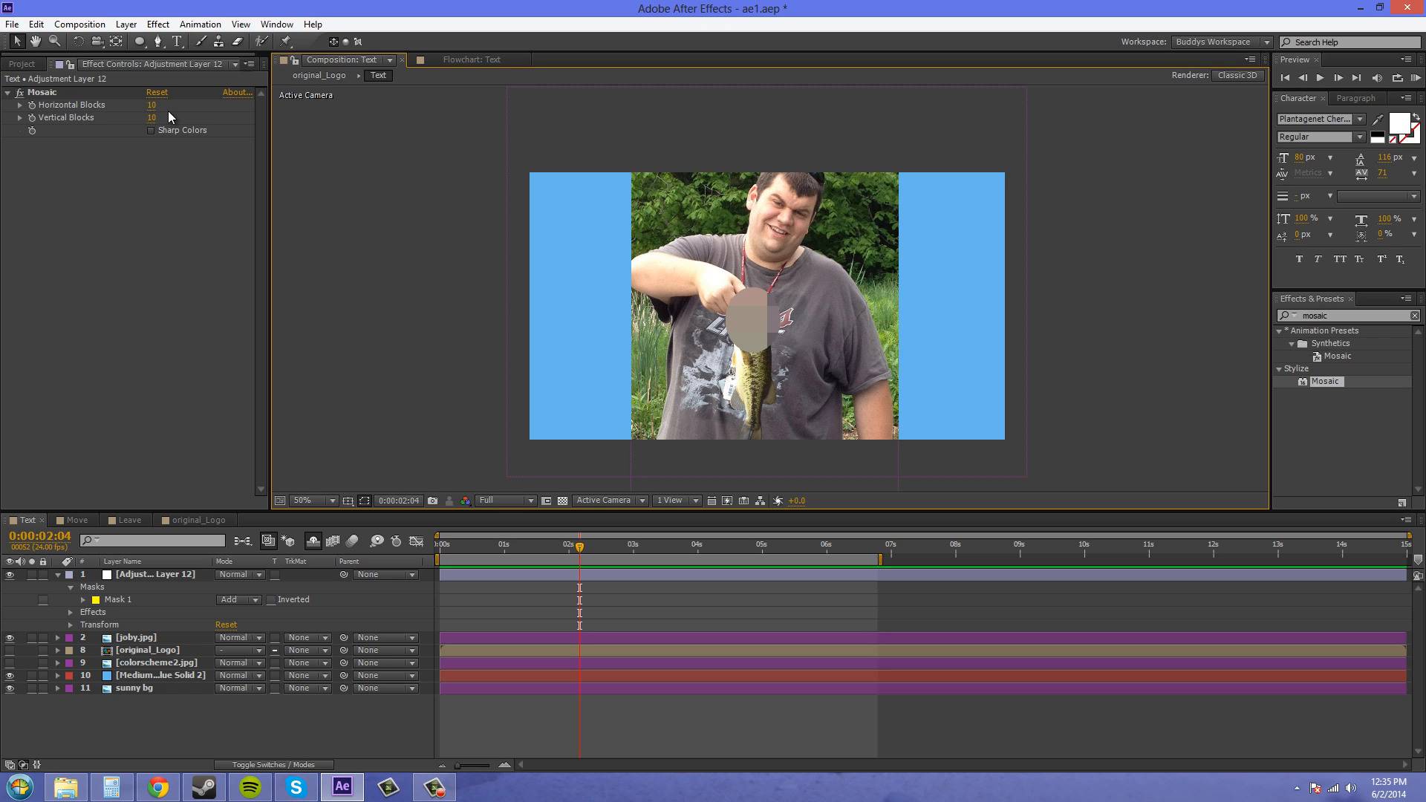
mouse_move(731, 321)
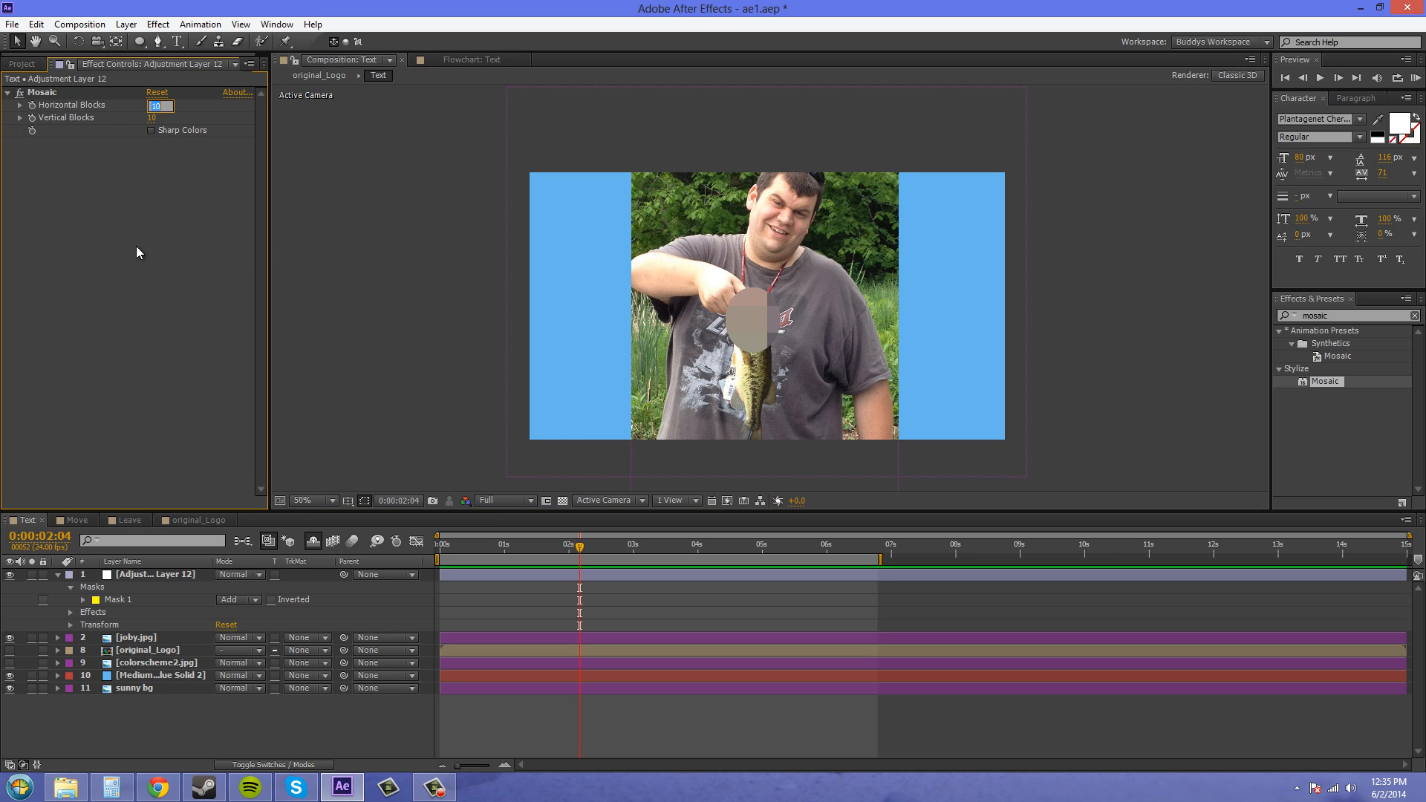
Set Mosaic blocks to 75 by 75 and turn off Sharp Colors.
type("75")
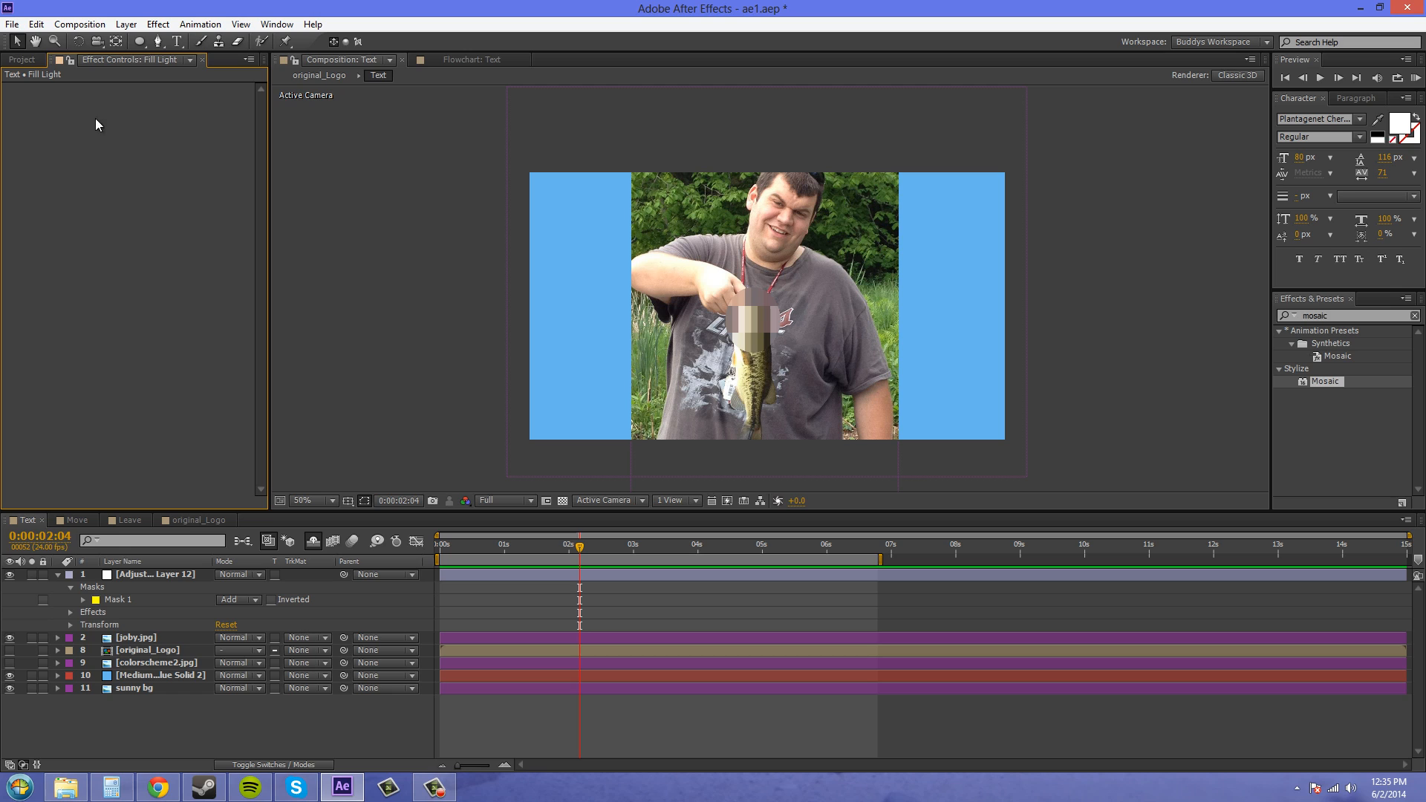
left_click(143, 574)
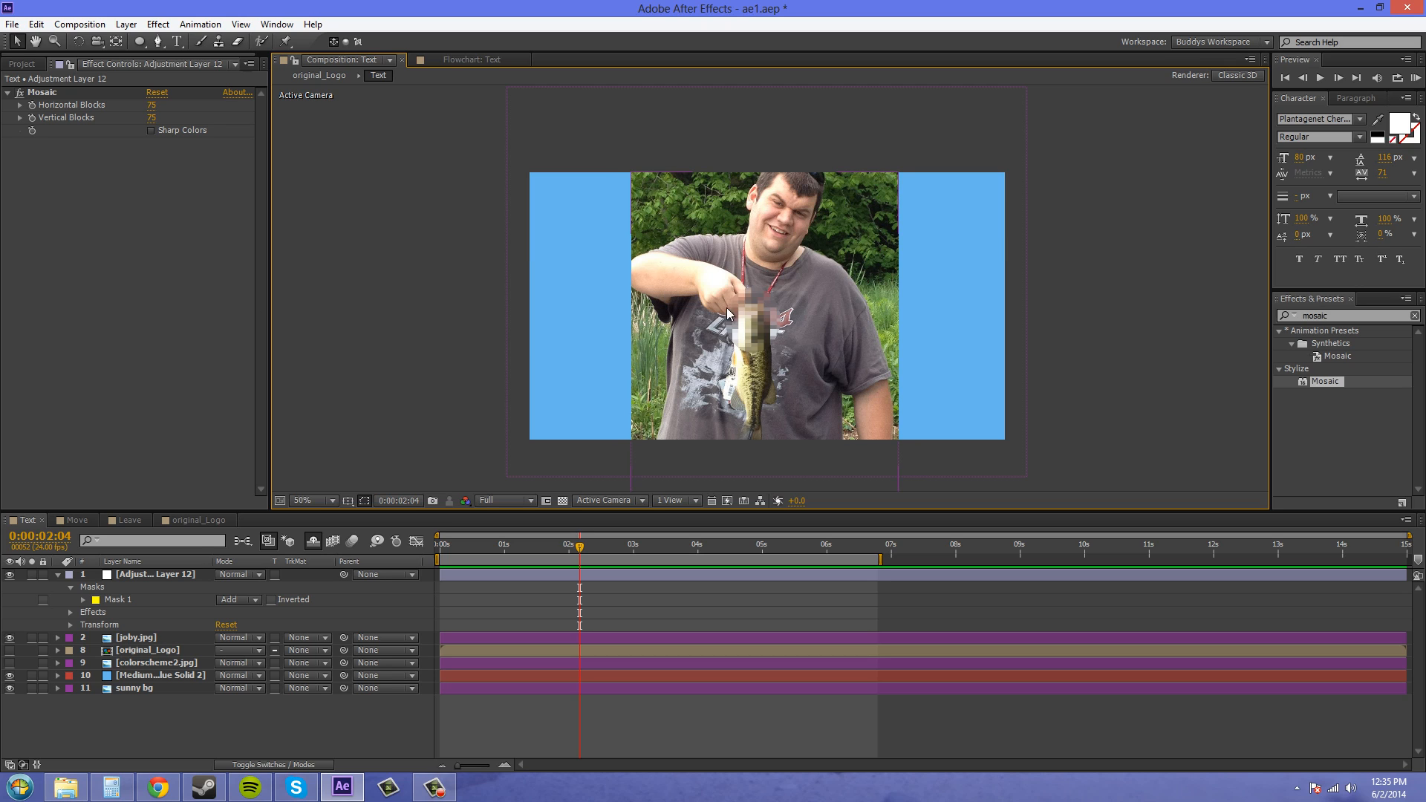
mouse_move(756, 318)
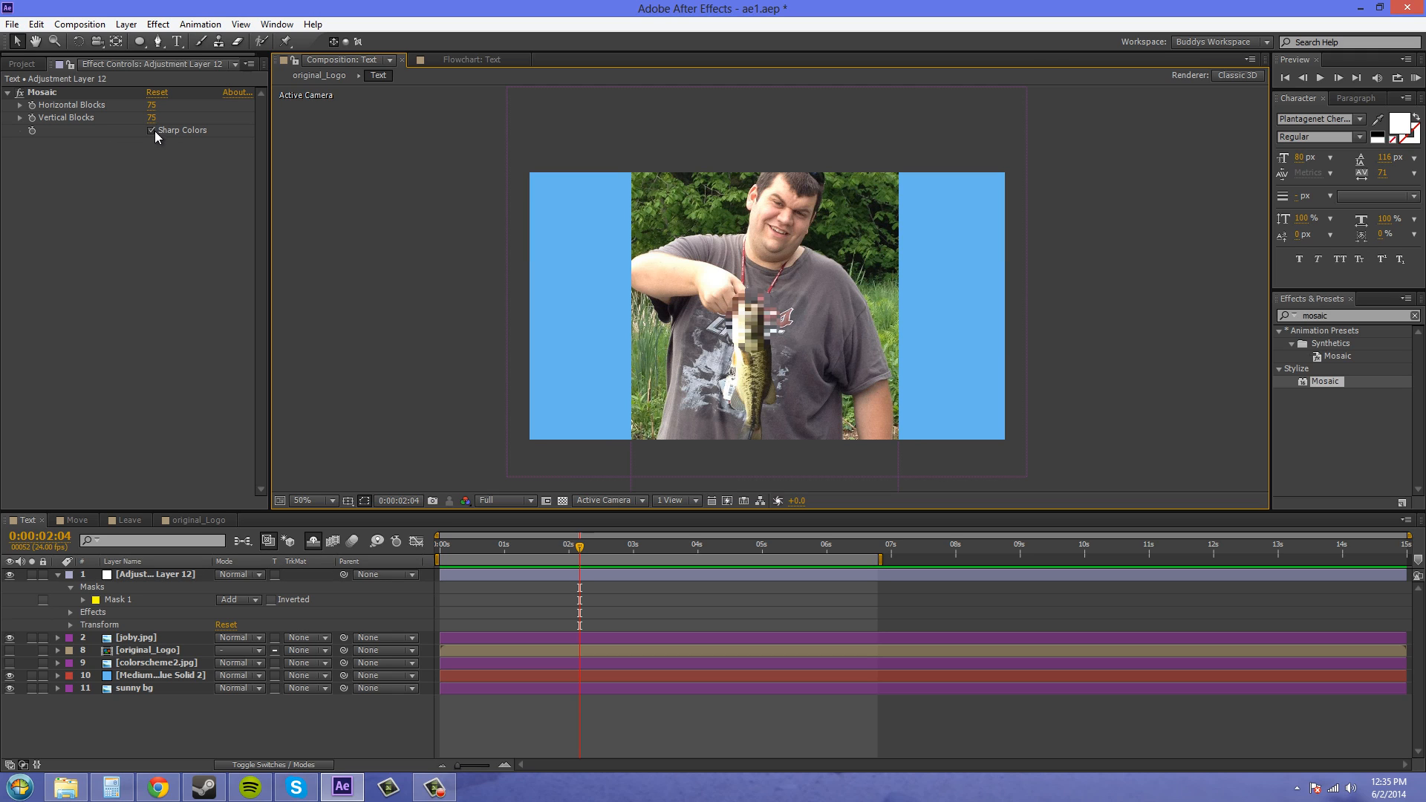
left_click(150, 130)
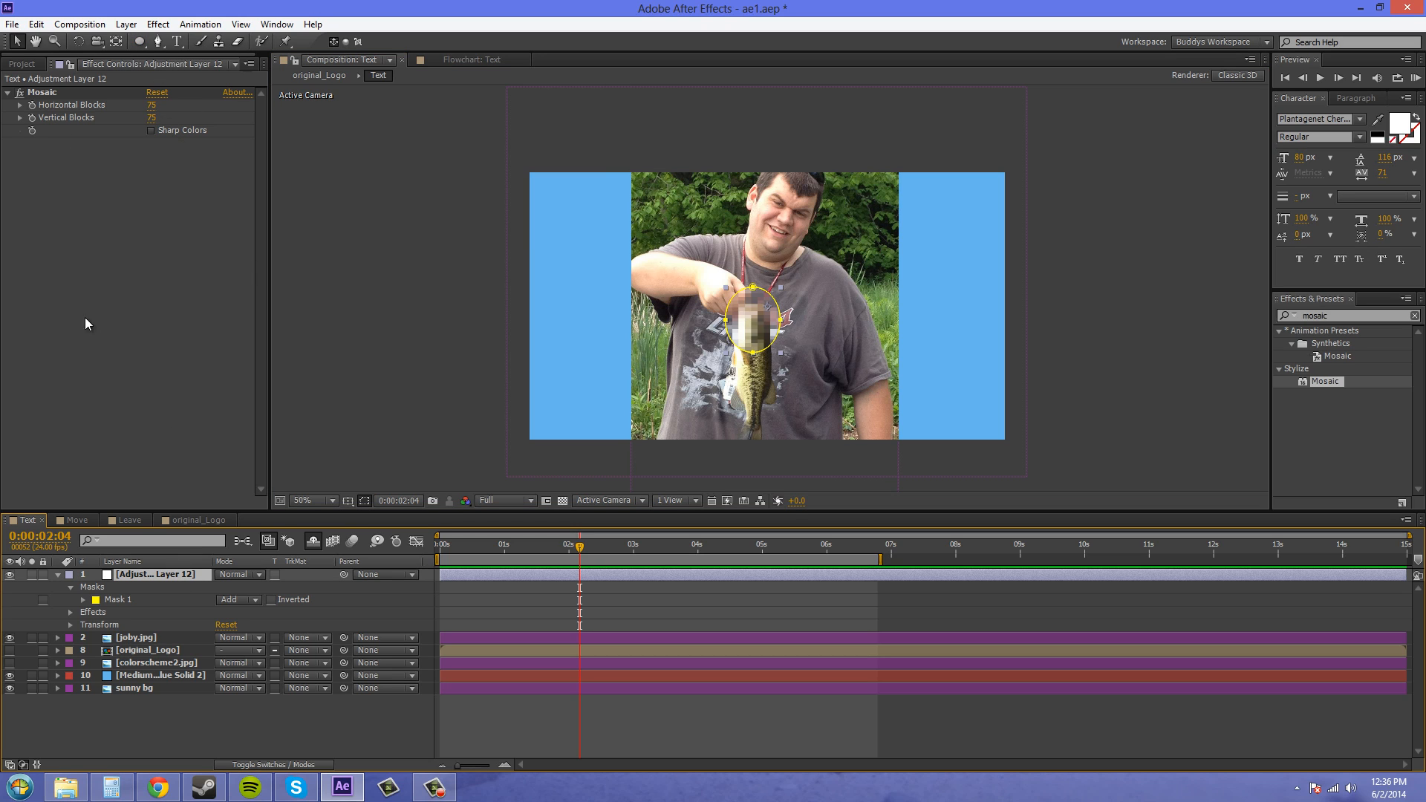
mouse_move(153, 591)
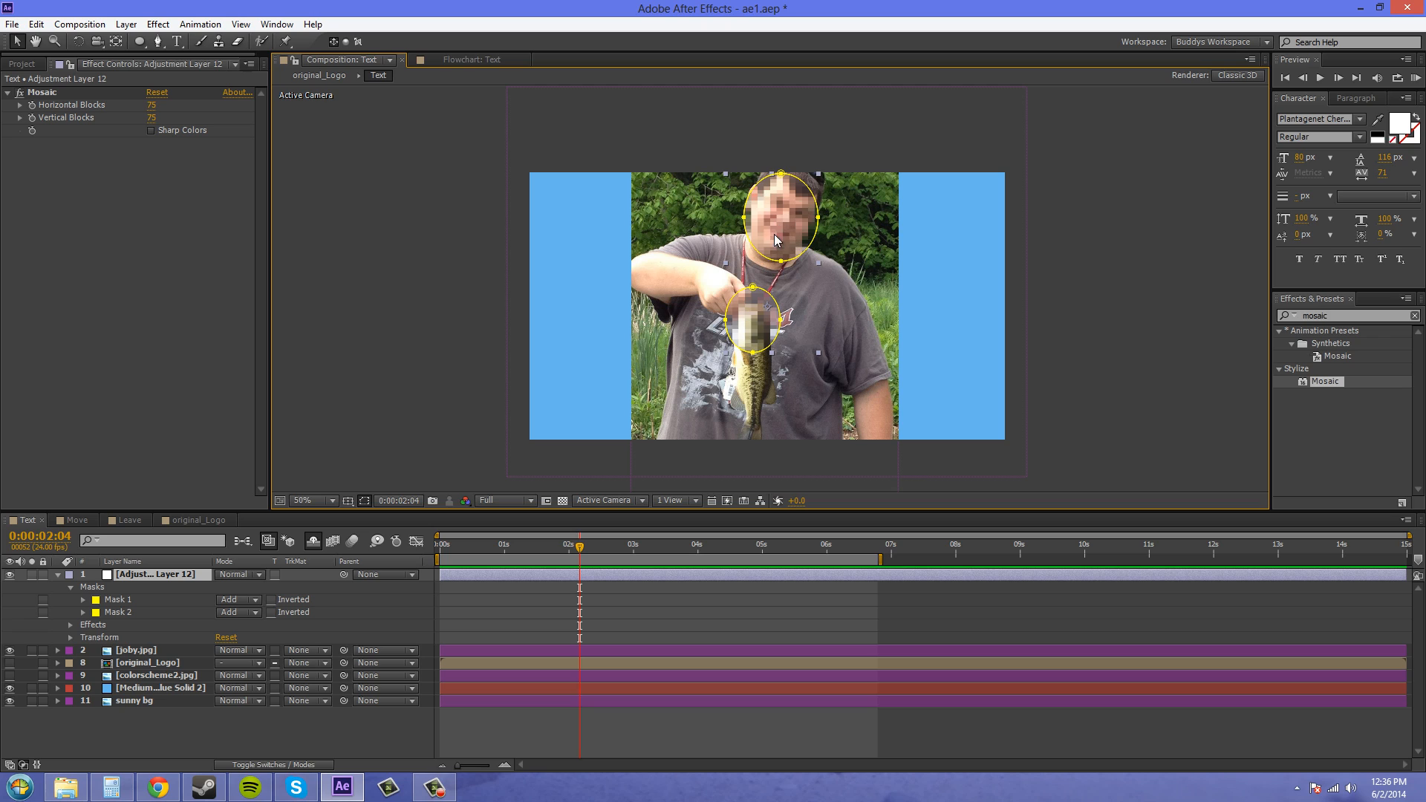
mouse_move(781, 247)
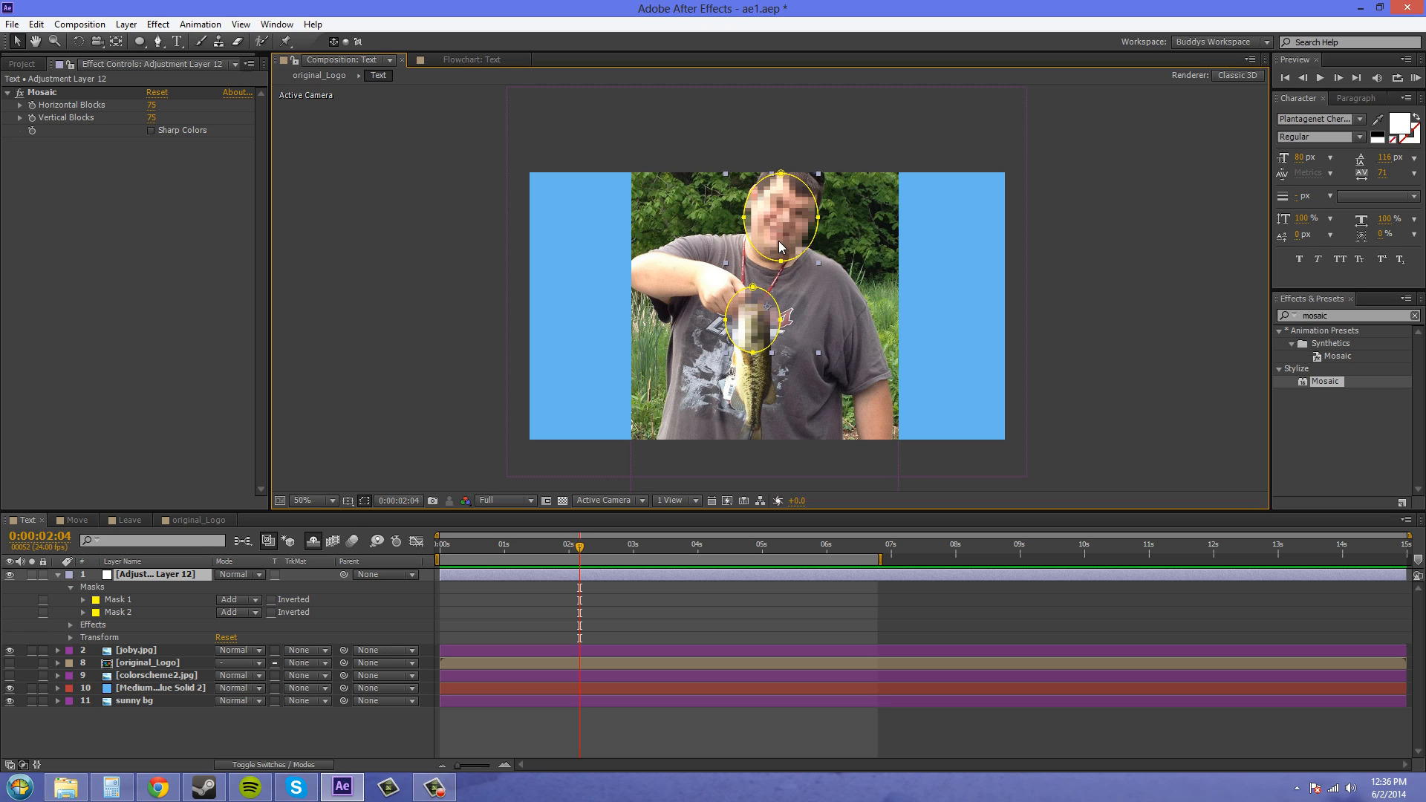
Change Mosaic Horizontal and Vertical Blocks to 50 for the face and fish masks.
left_click(151, 104)
type("50")
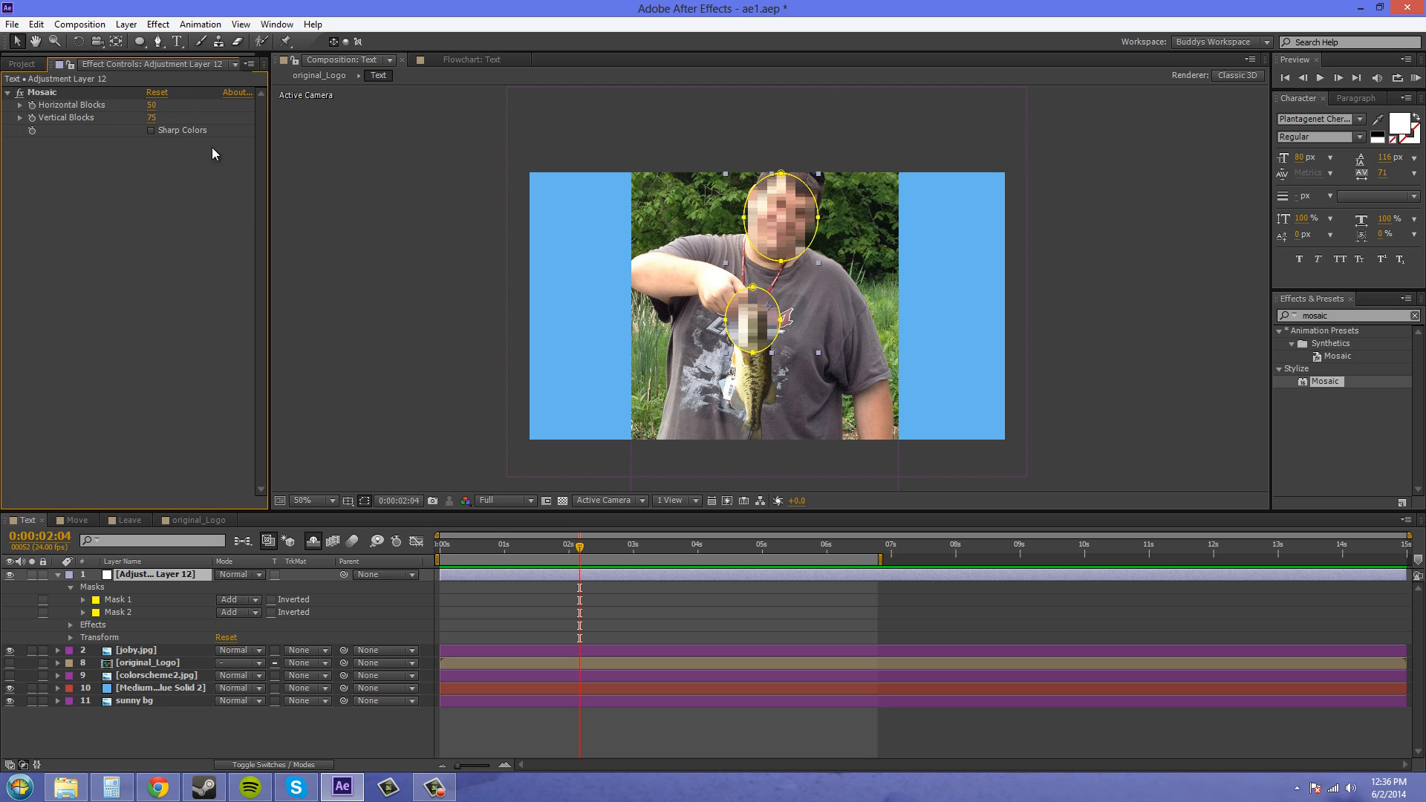
left_click(151, 117)
type("50")
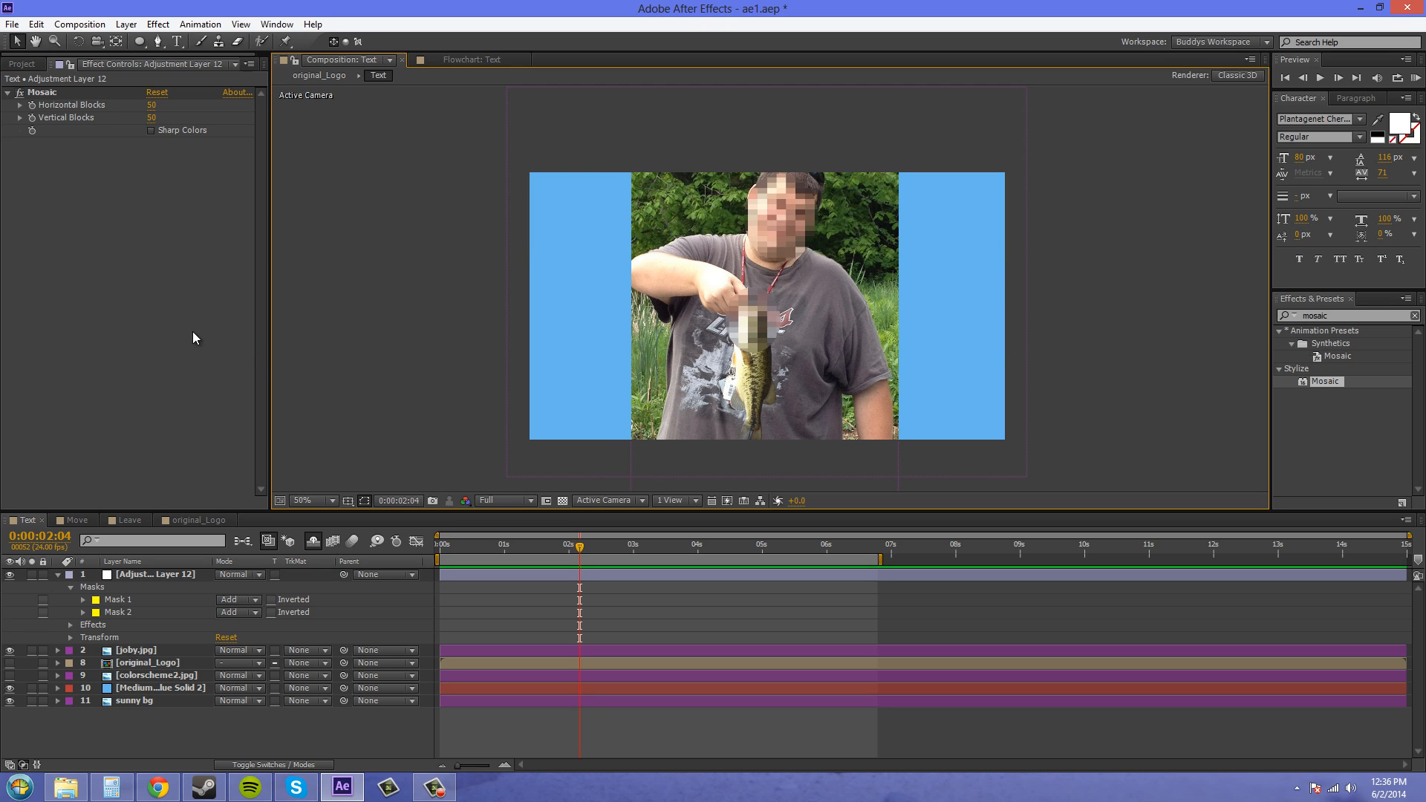
mouse_move(1159, 280)
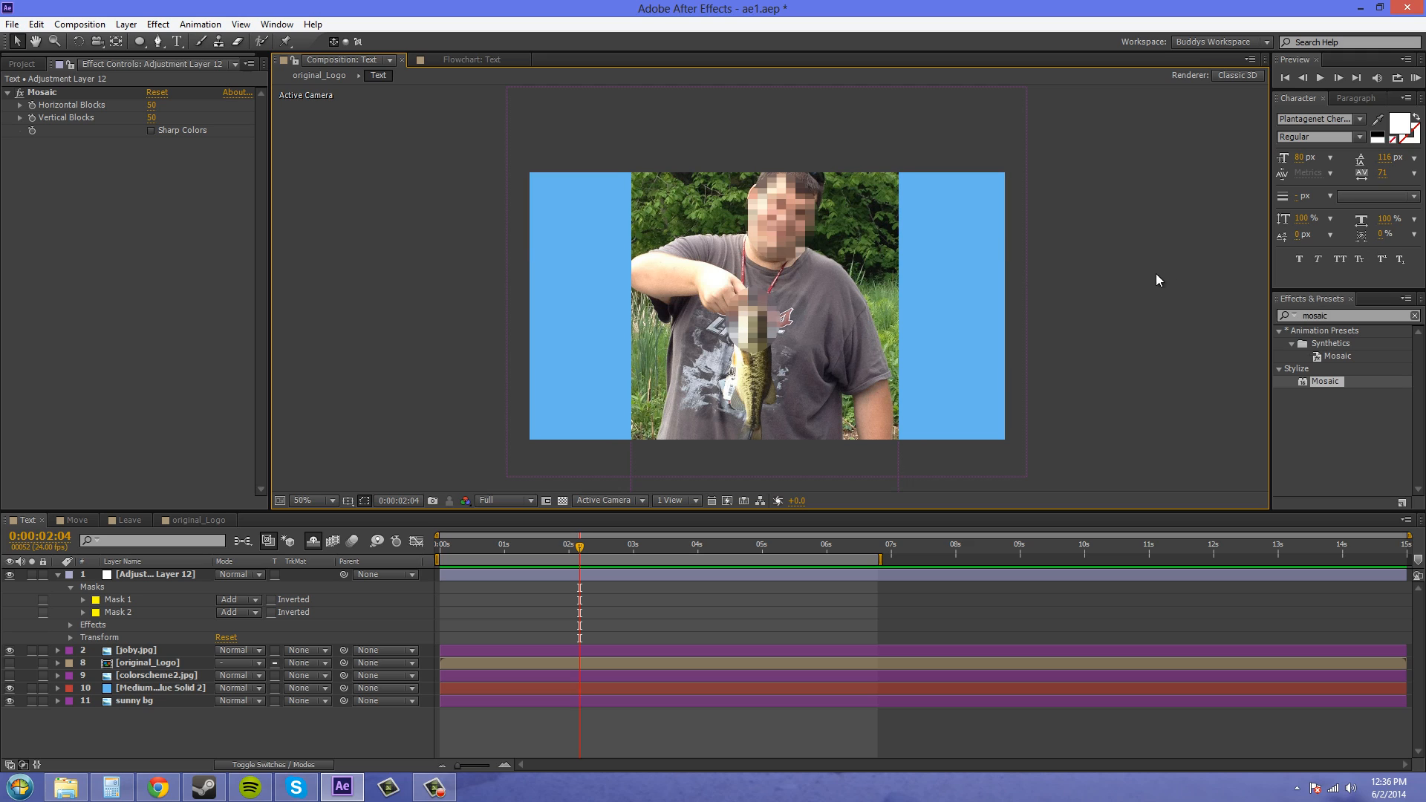
mouse_move(1120, 340)
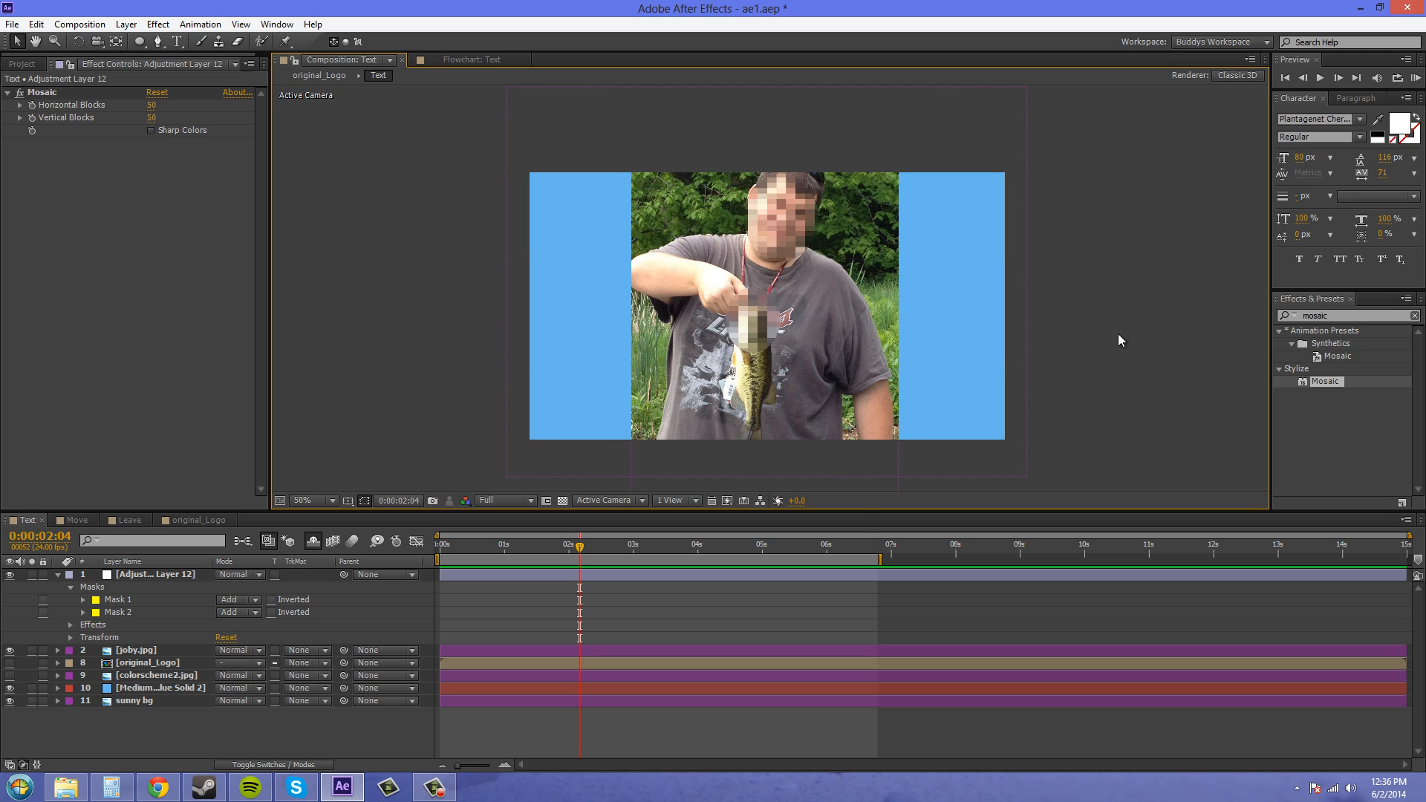
left_click(148, 574)
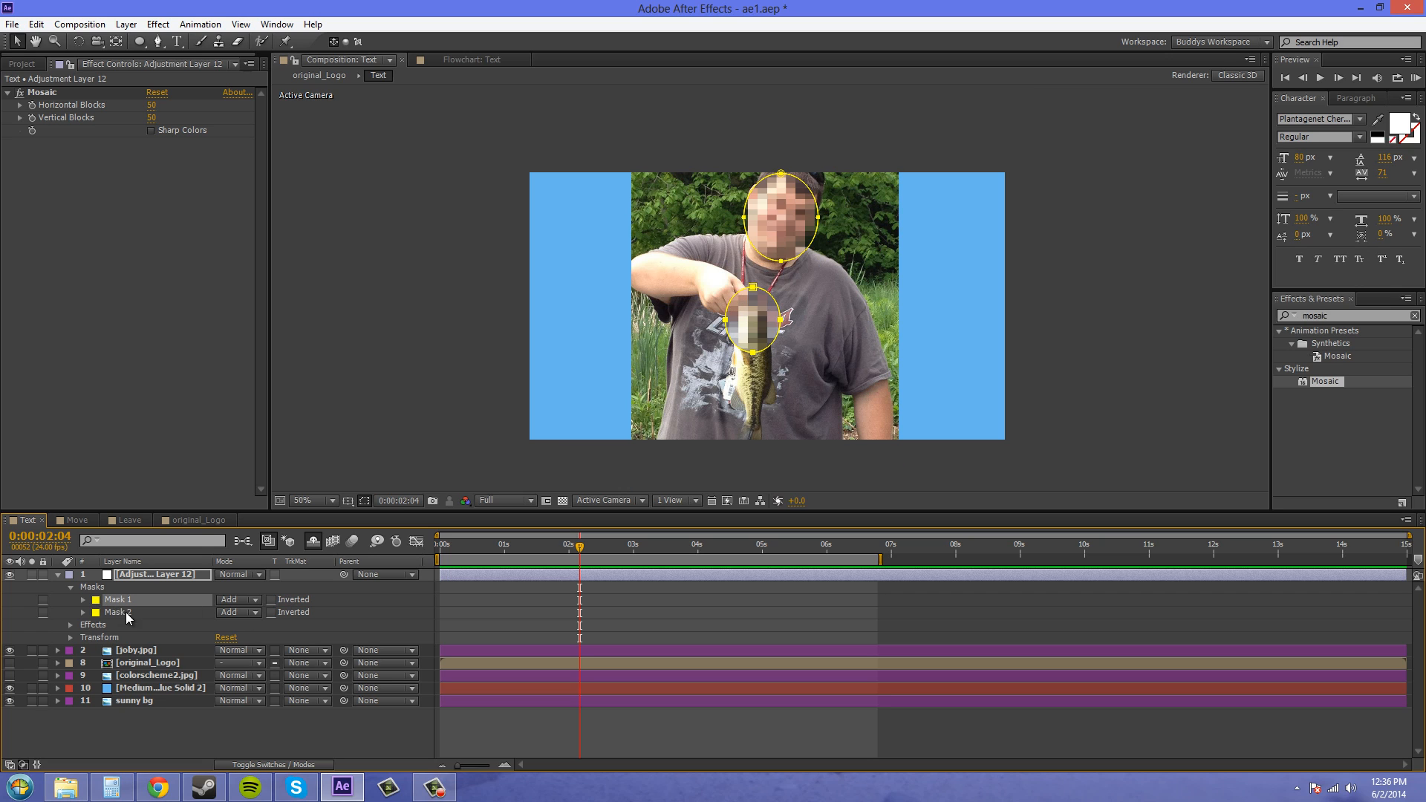
Reveal Mask 1's path and scrub between 1, 2 and 4 seconds to check its keyframes.
left_click(83, 599)
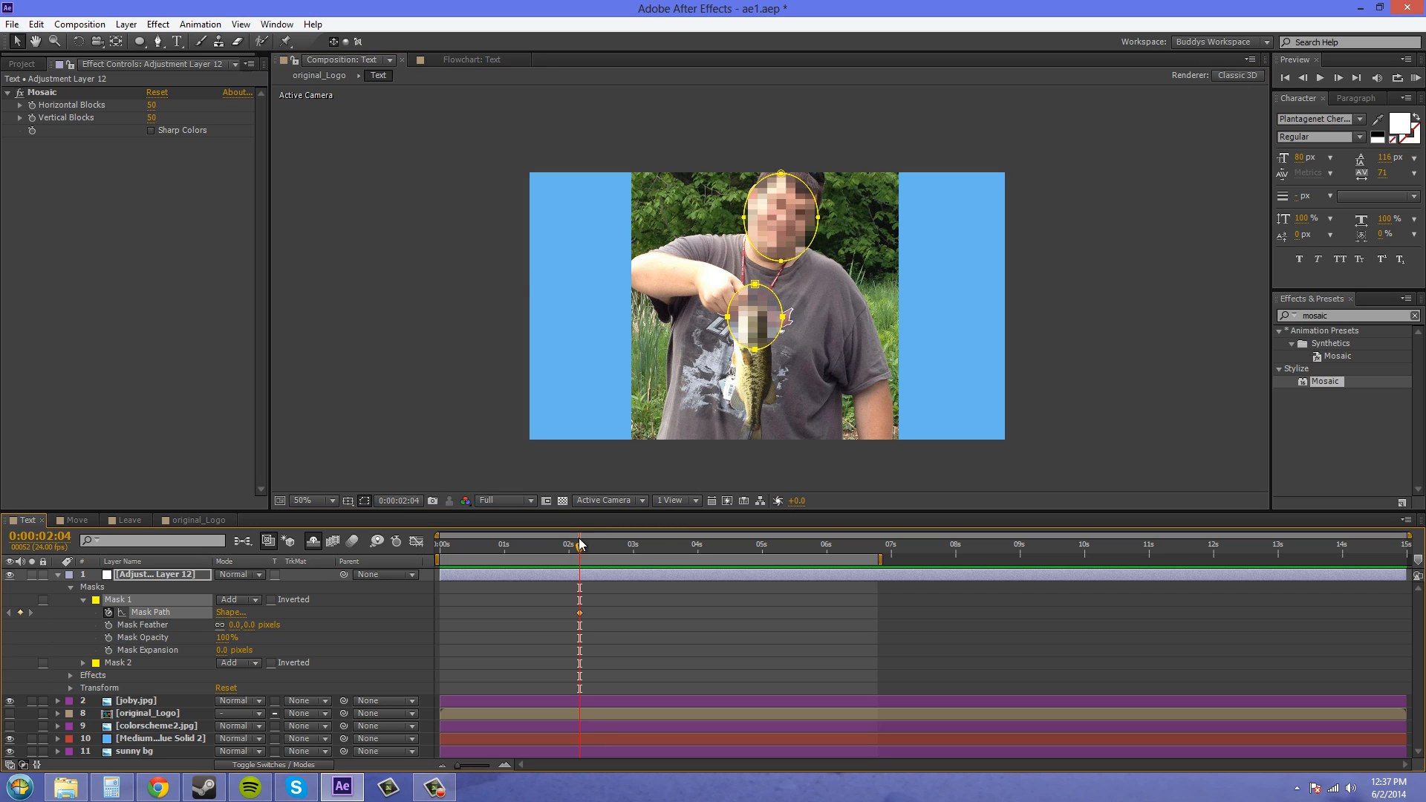
left_click(697, 544)
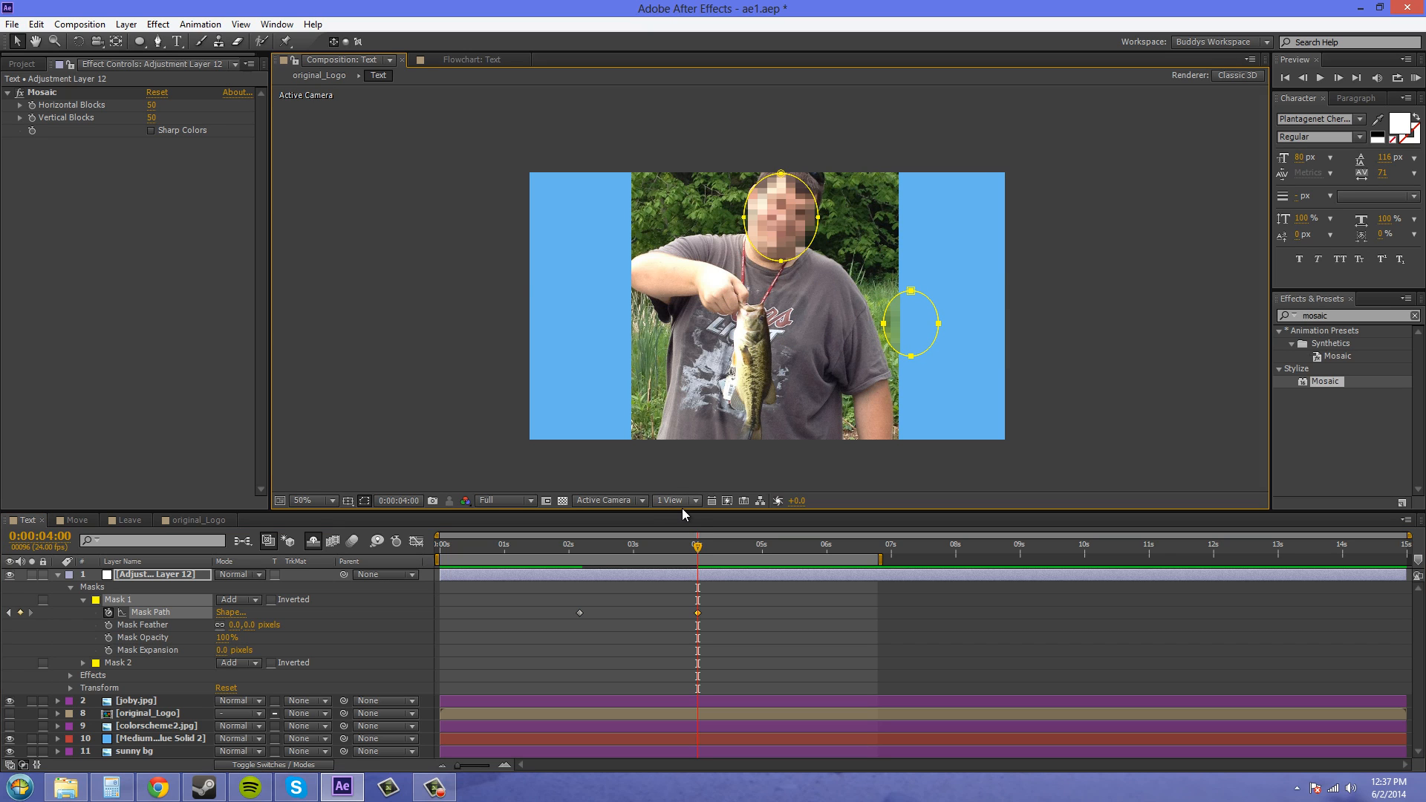
left_click(591, 546)
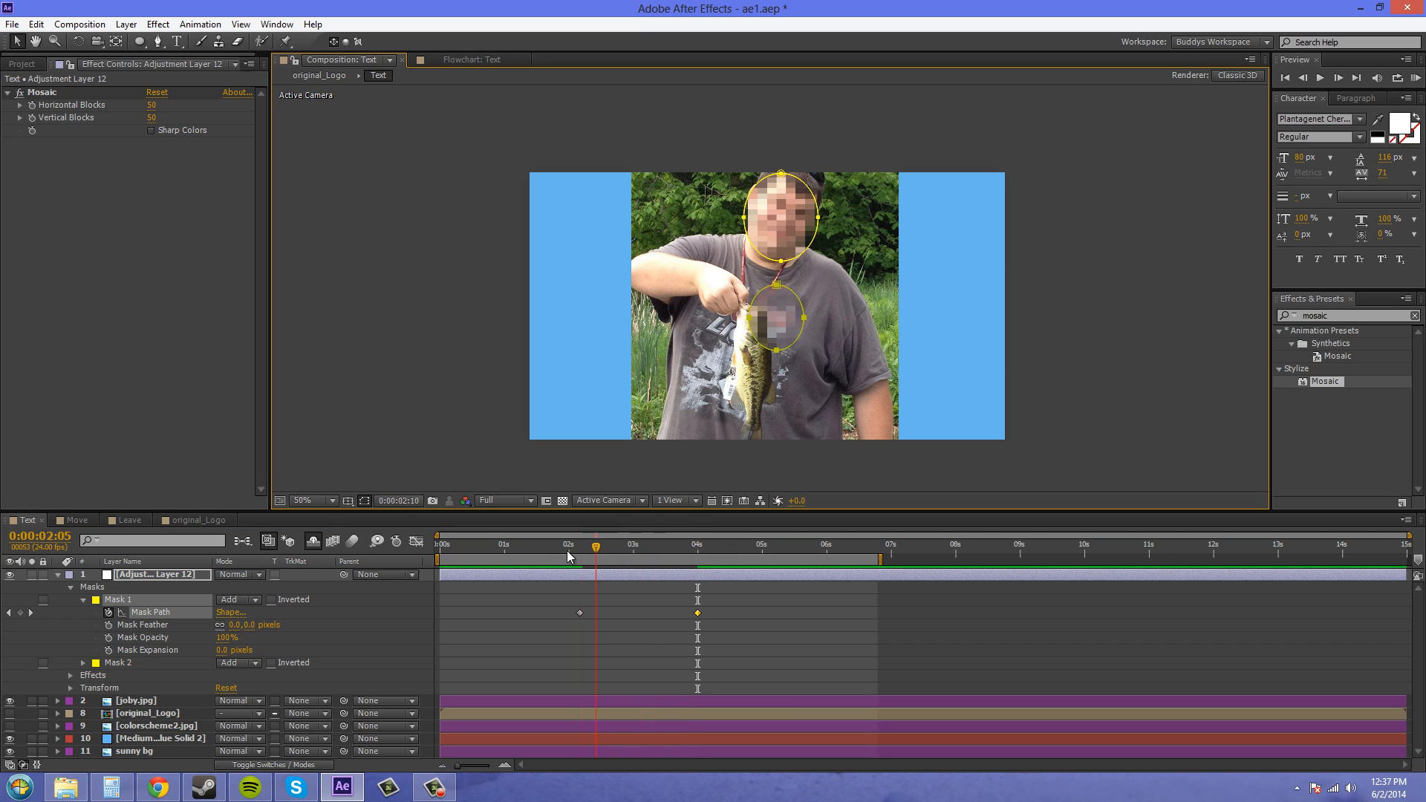
left_click(528, 545)
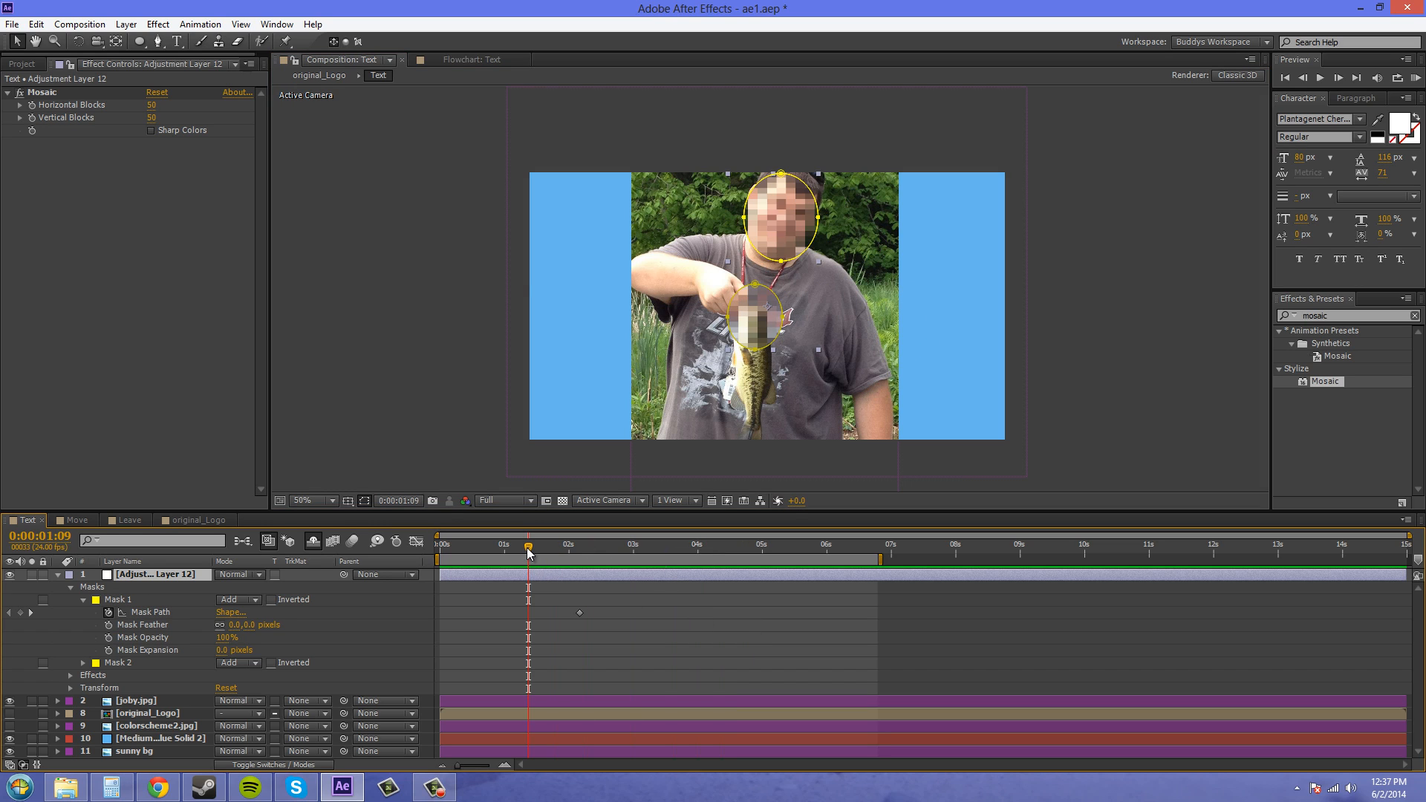
left_click(581, 545)
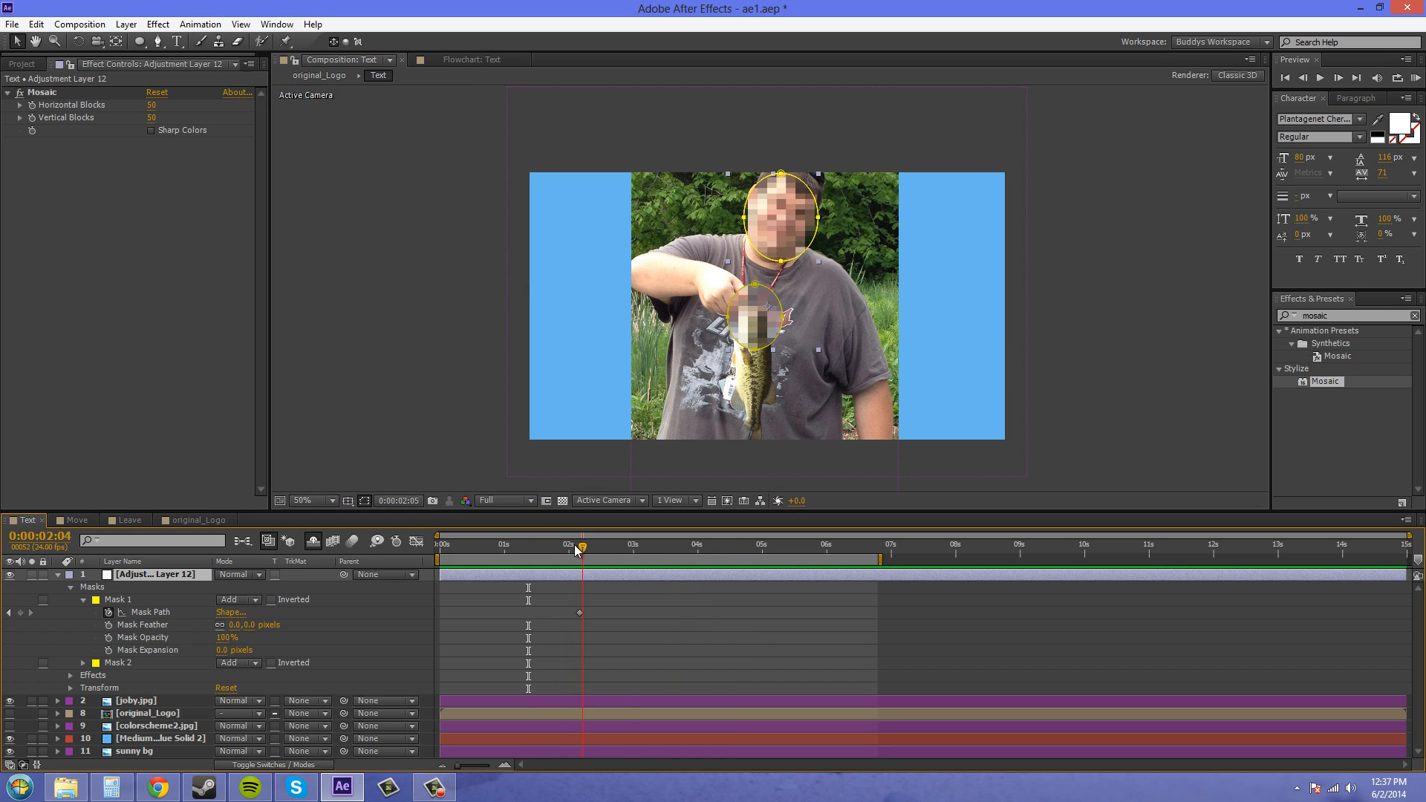